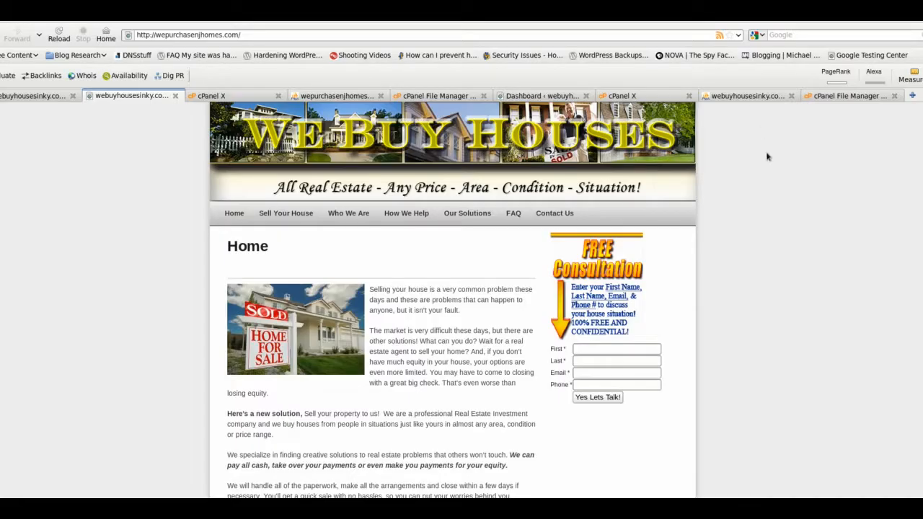
mouse_move(687, 133)
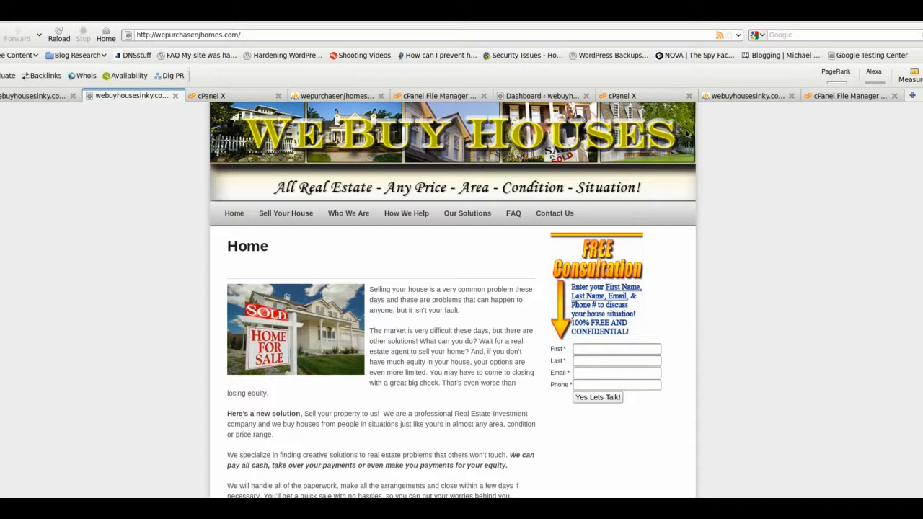
mouse_move(687, 133)
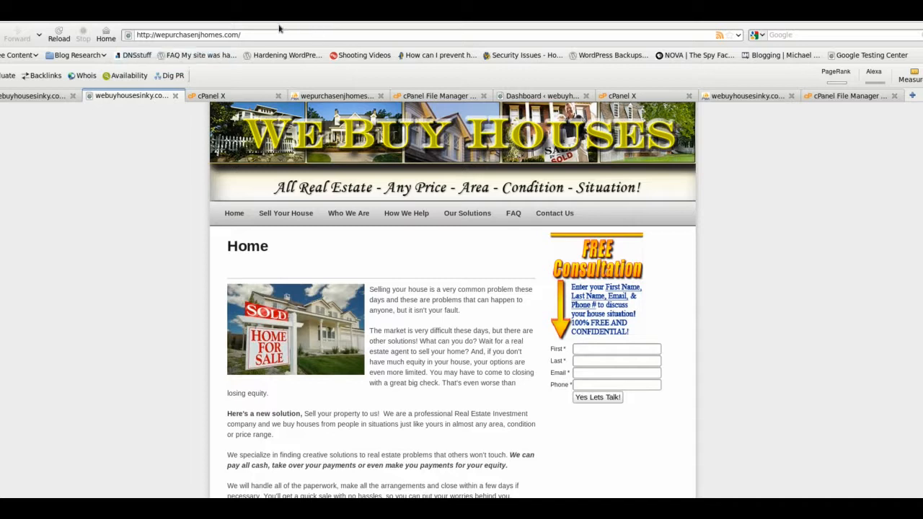
Load wepurchasenjhomes.com/searchreplacedb2.php from the Firefox address bar
left_click(336, 34)
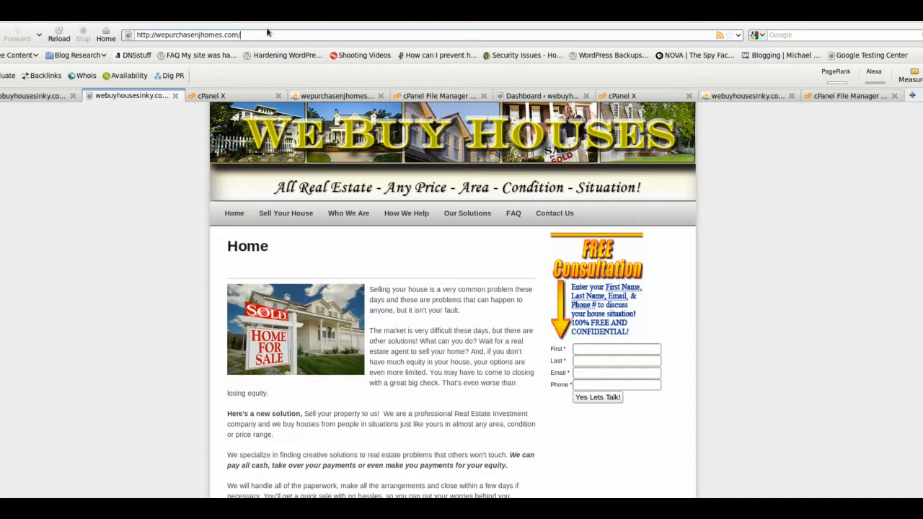
type("searchreplace")
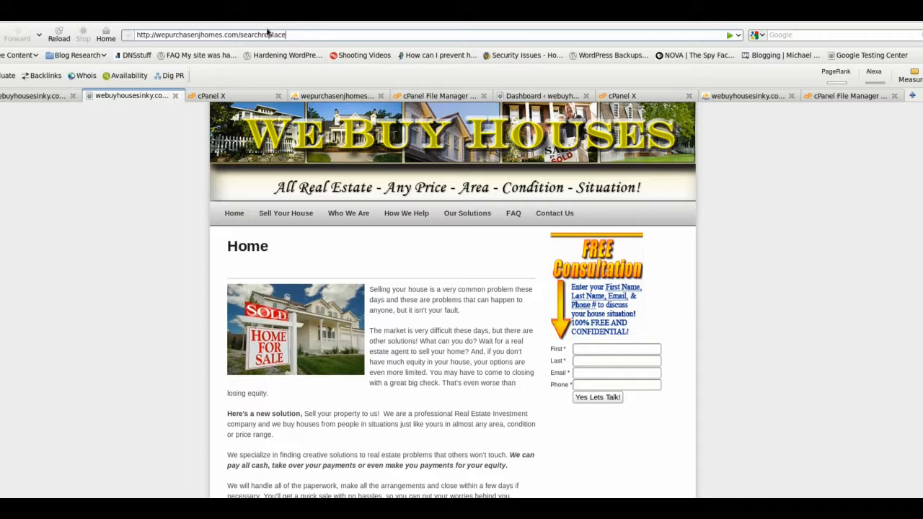
type("db")
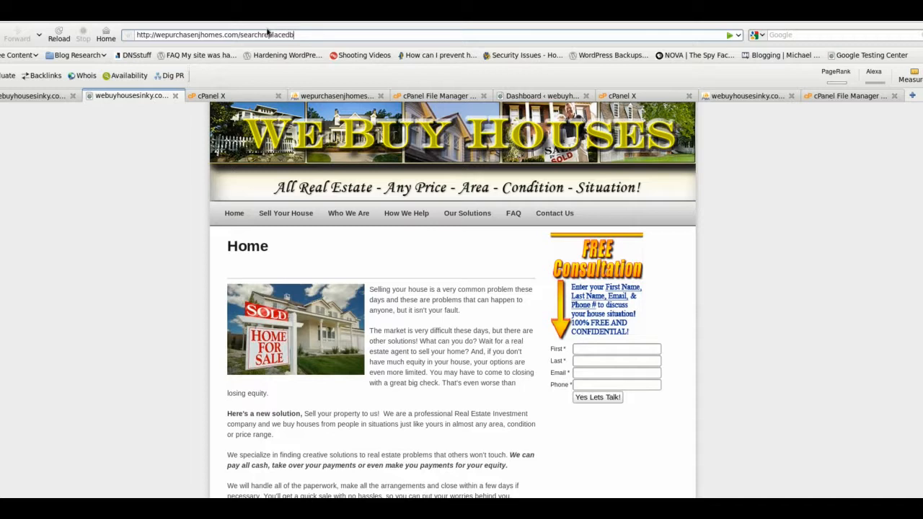
type("2")
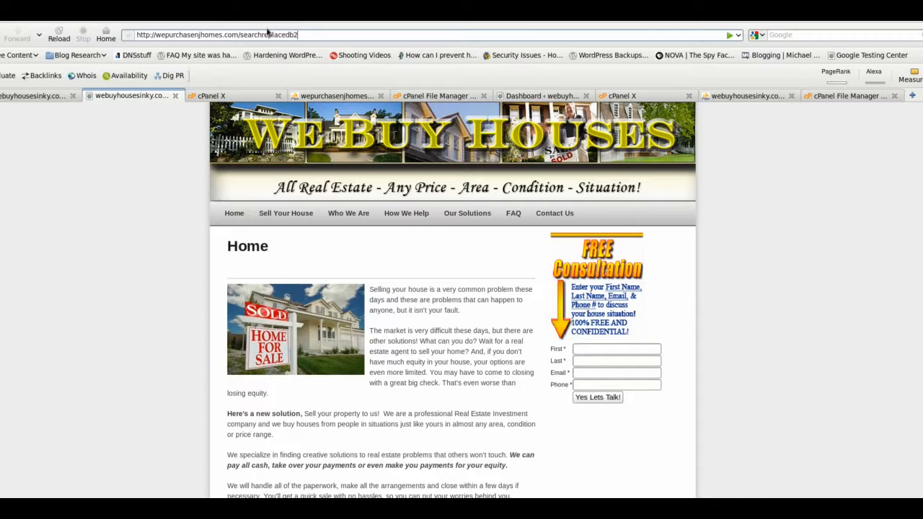
type(".php")
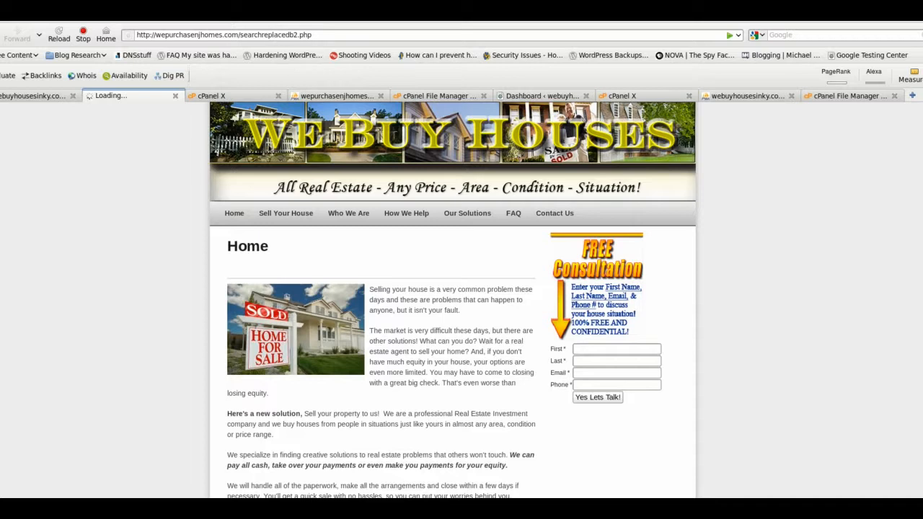
mouse_move(129, 178)
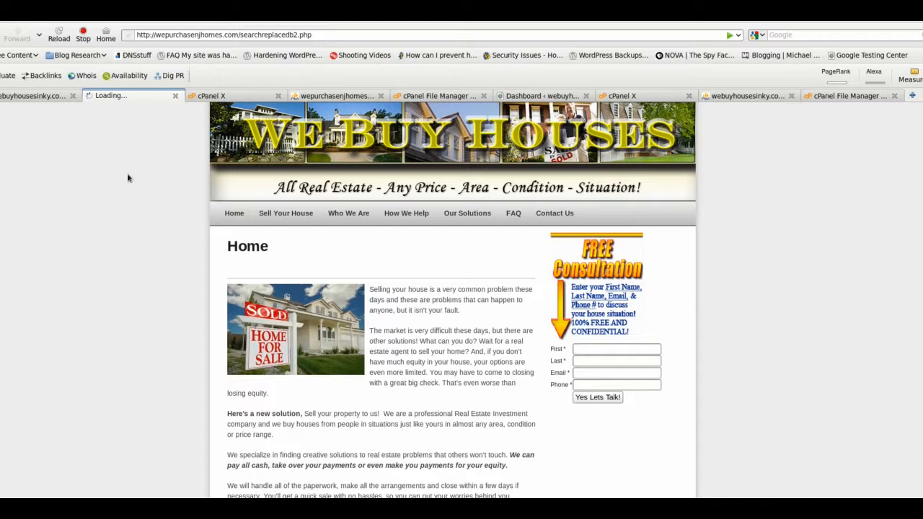
mouse_move(94, 172)
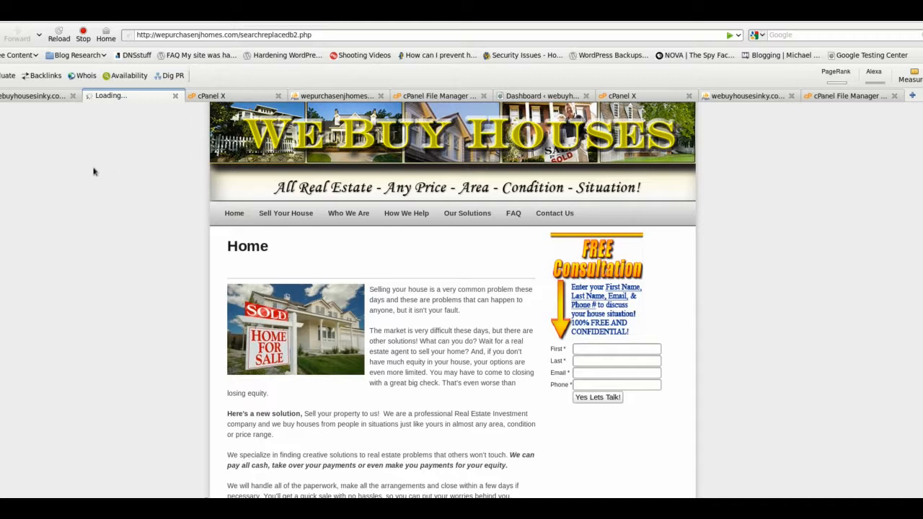
mouse_move(92, 171)
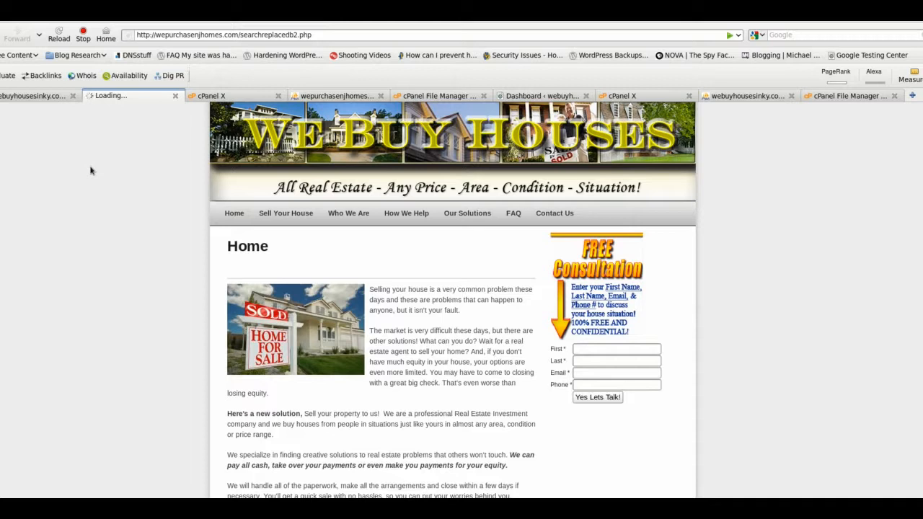
mouse_move(94, 172)
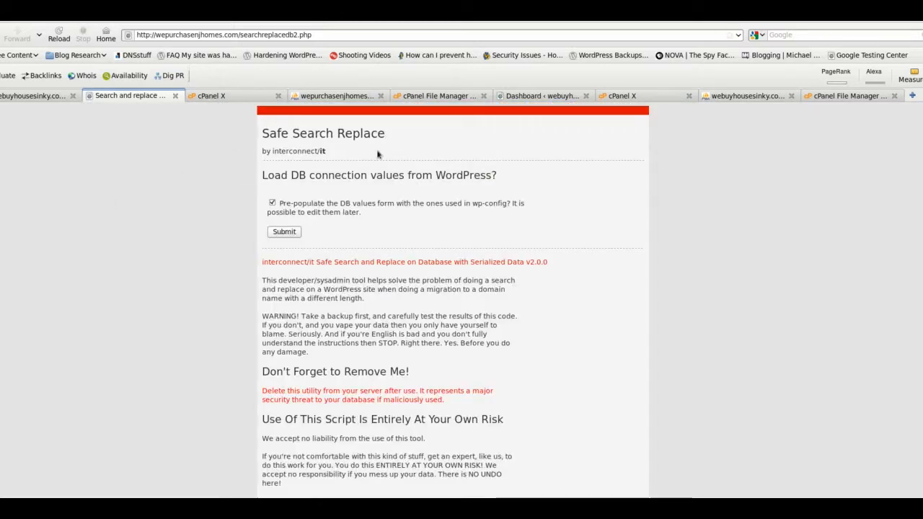
mouse_move(223, 141)
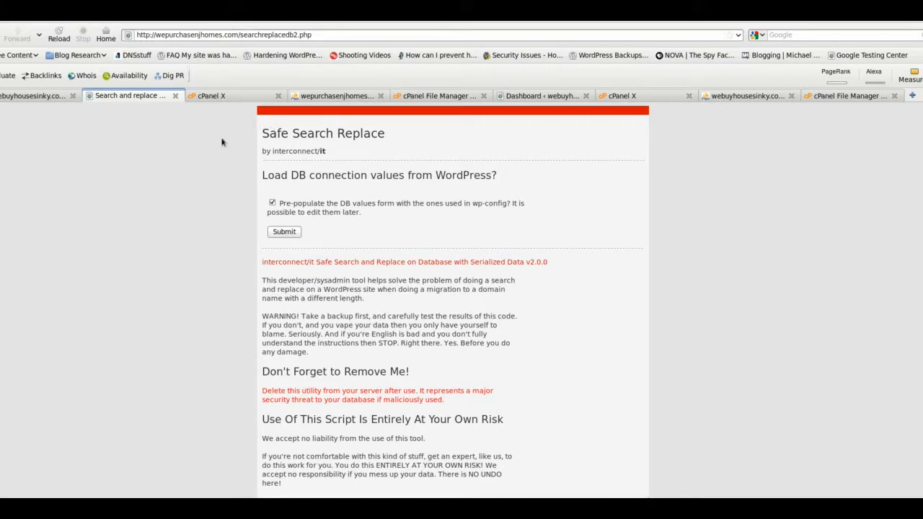
mouse_move(245, 153)
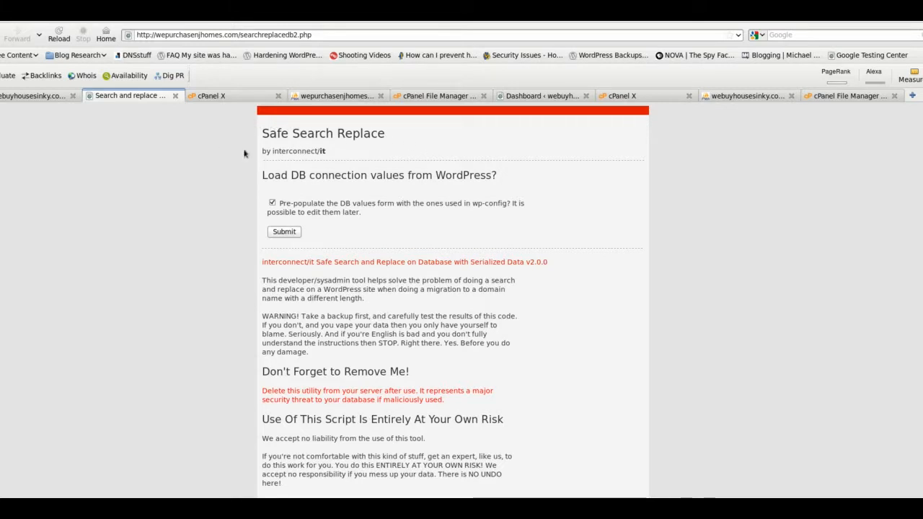
mouse_move(173, 175)
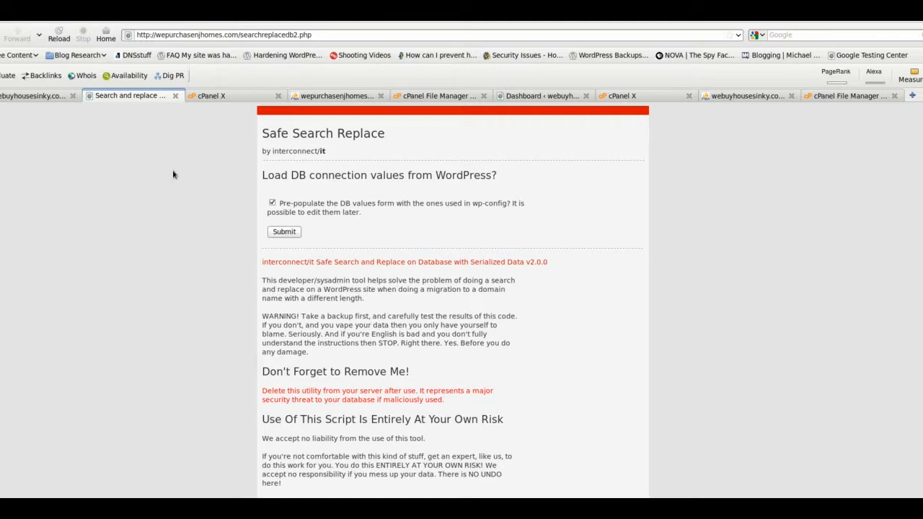
mouse_move(143, 179)
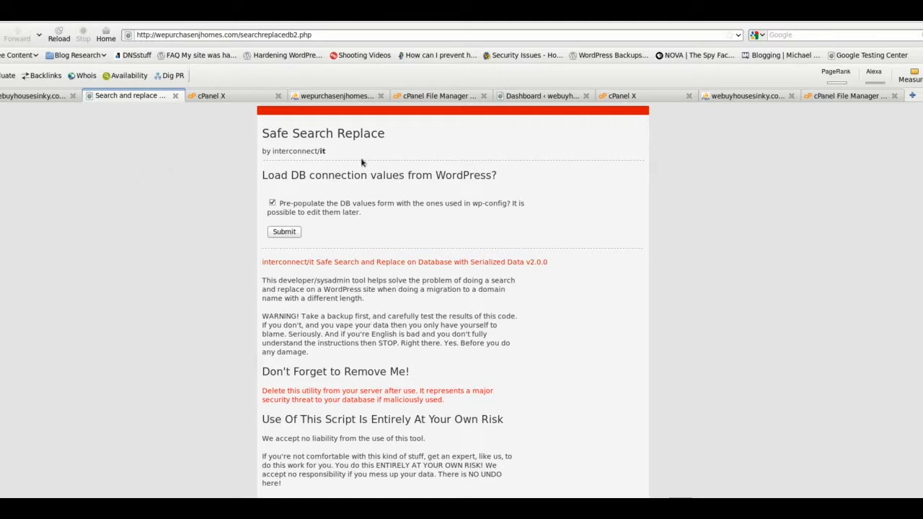
mouse_move(479, 213)
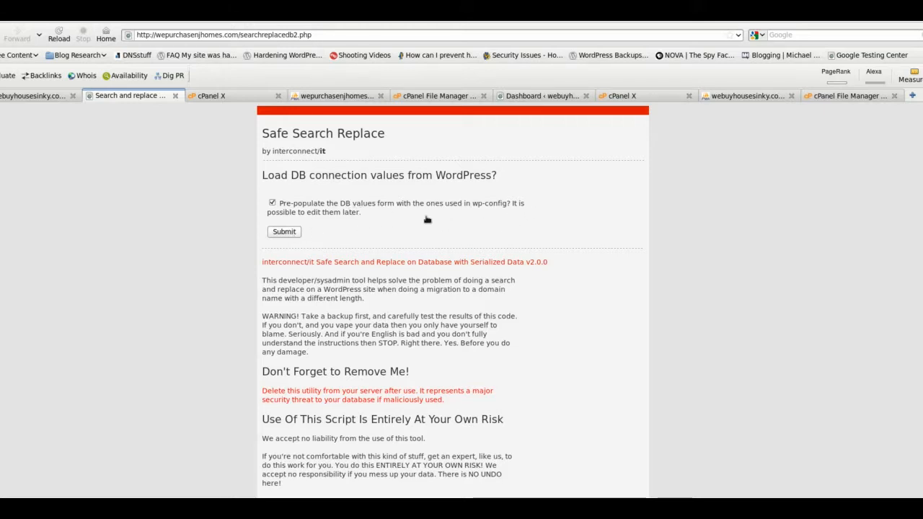
Submit 'Pre-populate the DB values form' to fill in the WordPress connection values
left_click(284, 231)
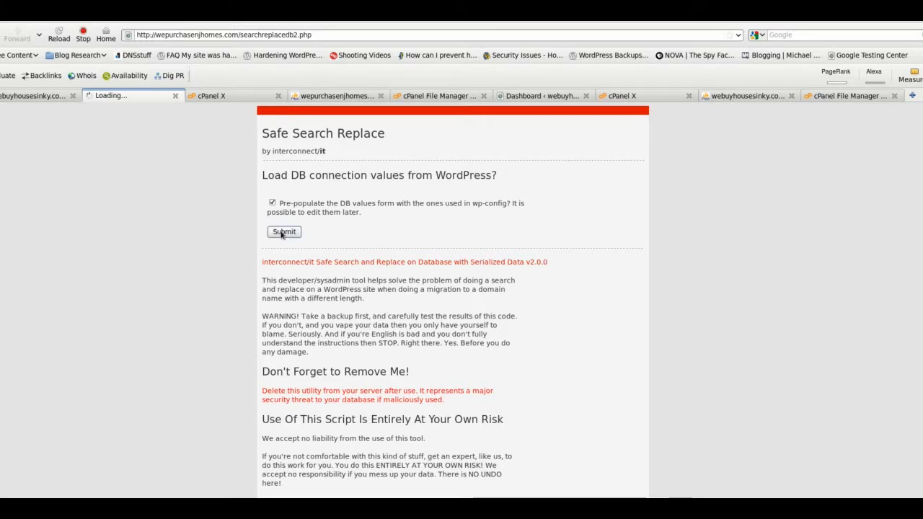
mouse_move(231, 236)
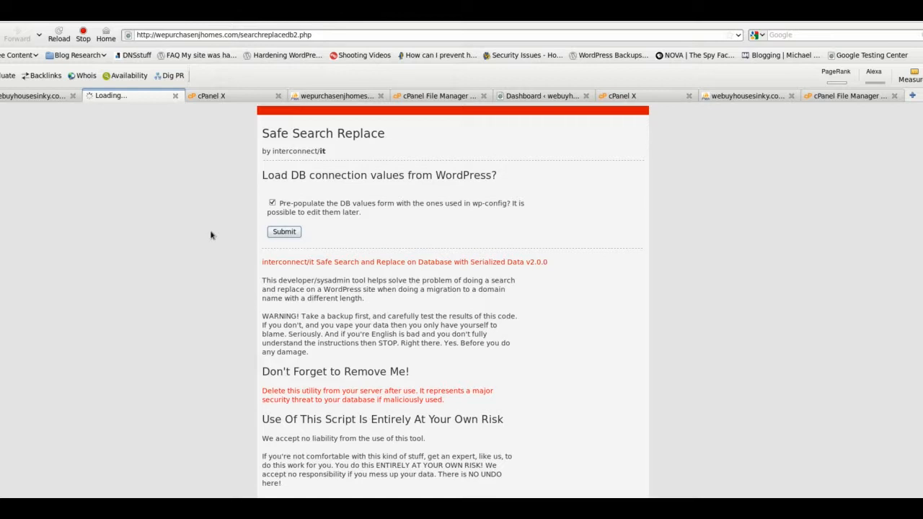
mouse_move(199, 245)
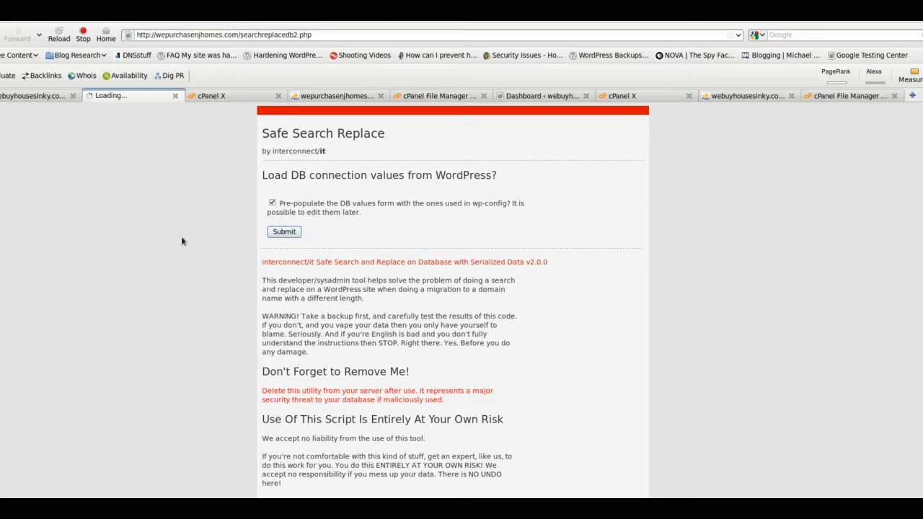
mouse_move(157, 231)
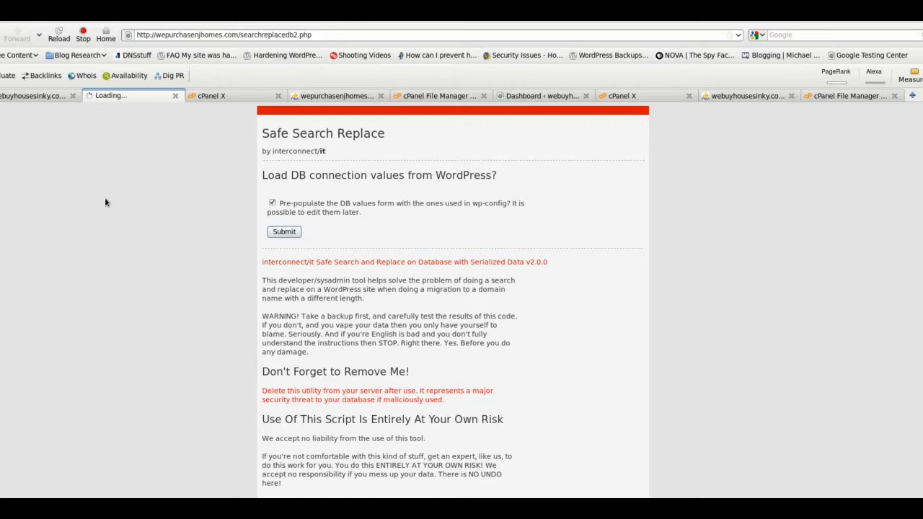
left_click(284, 231)
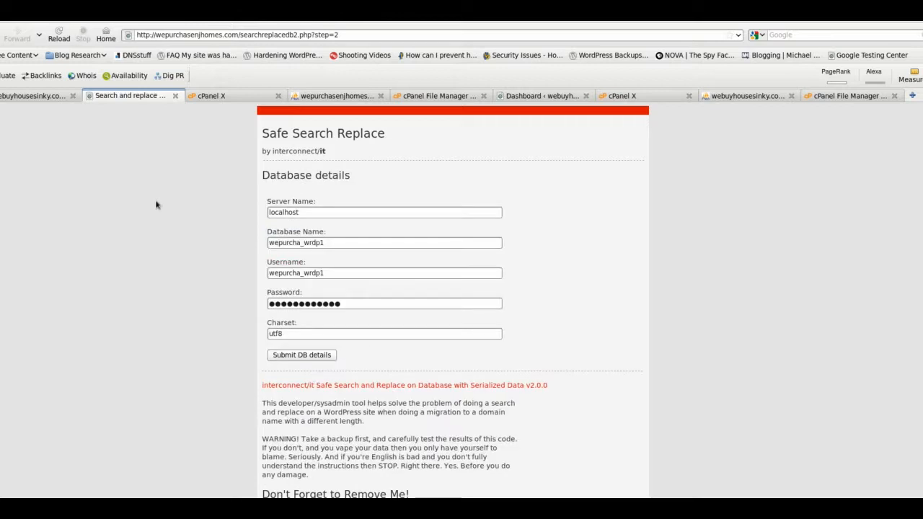
mouse_move(341, 124)
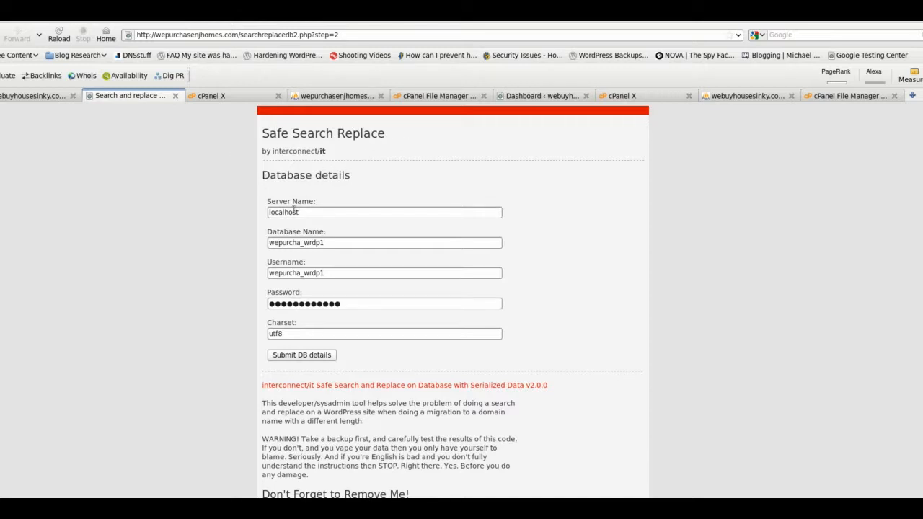
mouse_move(258, 289)
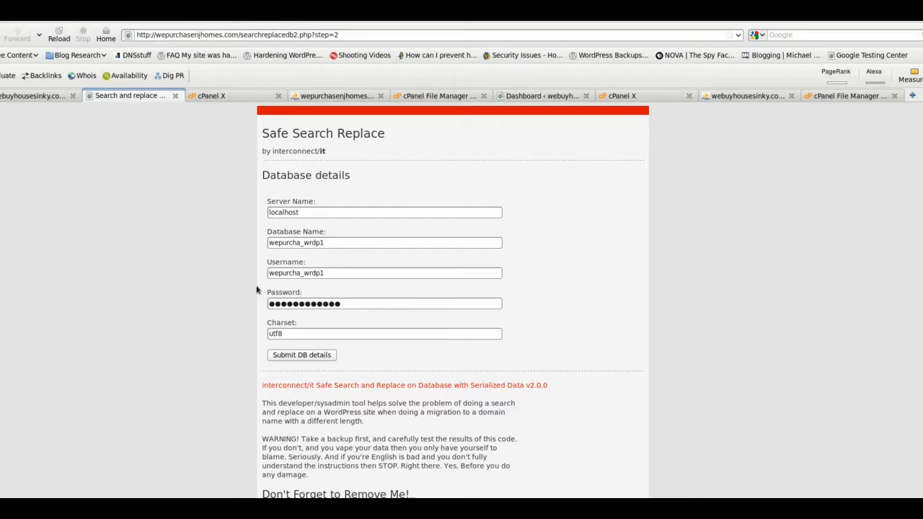
mouse_move(152, 267)
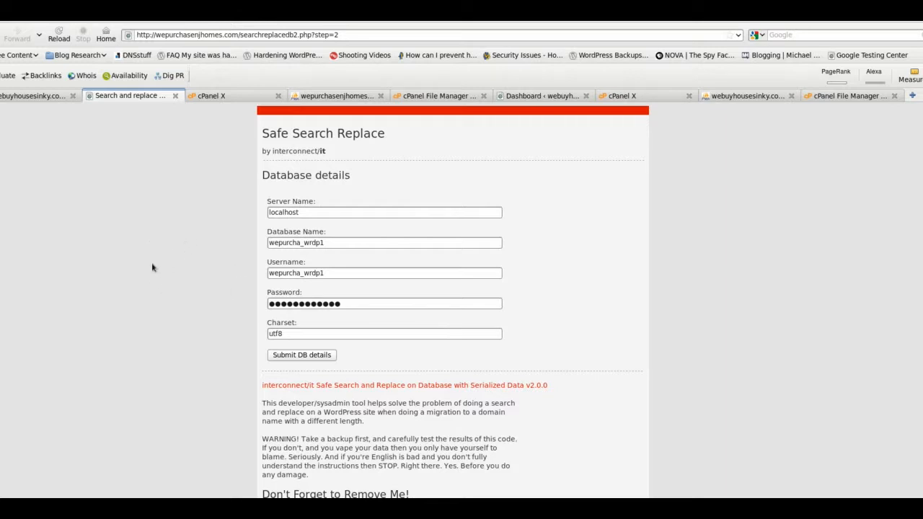
mouse_move(261, 380)
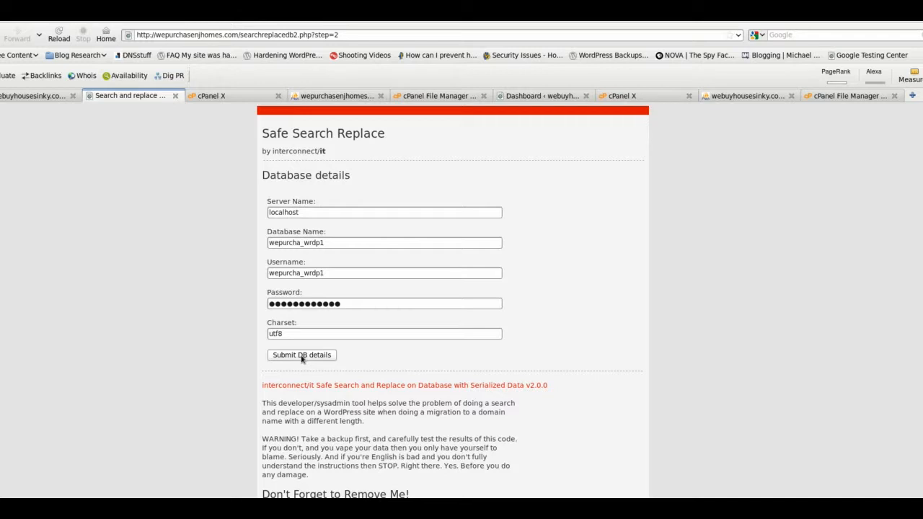
Submit the prefilled database details to reach the table-selection step
left_click(300, 355)
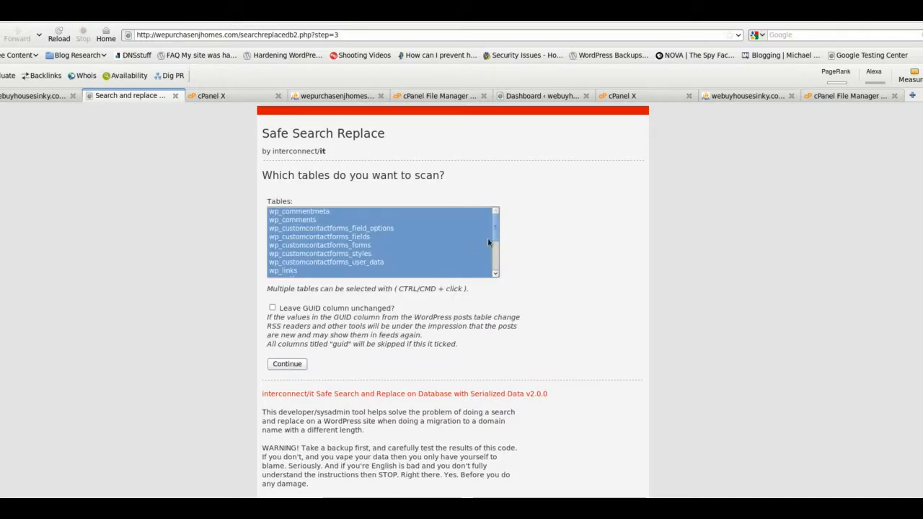
Continue with all WordPress tables selected and accept the confirmation alert
scroll("down", 3)
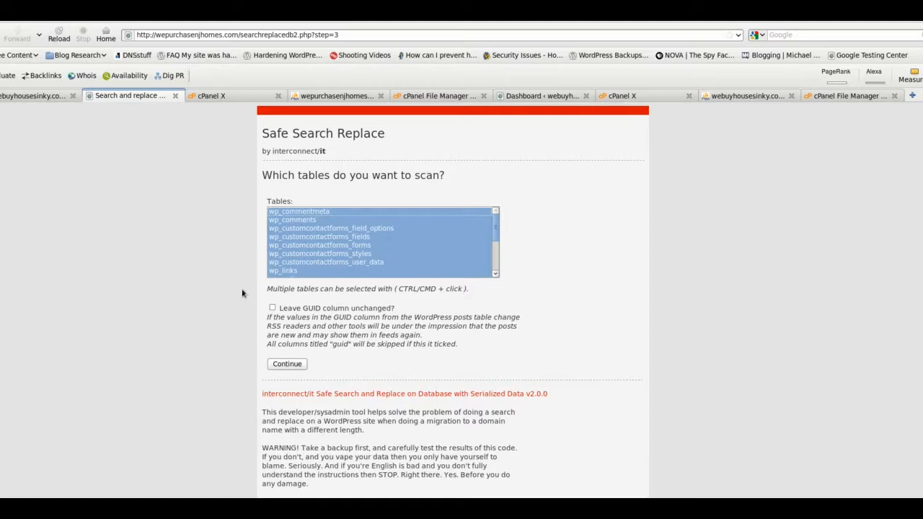
mouse_move(348, 326)
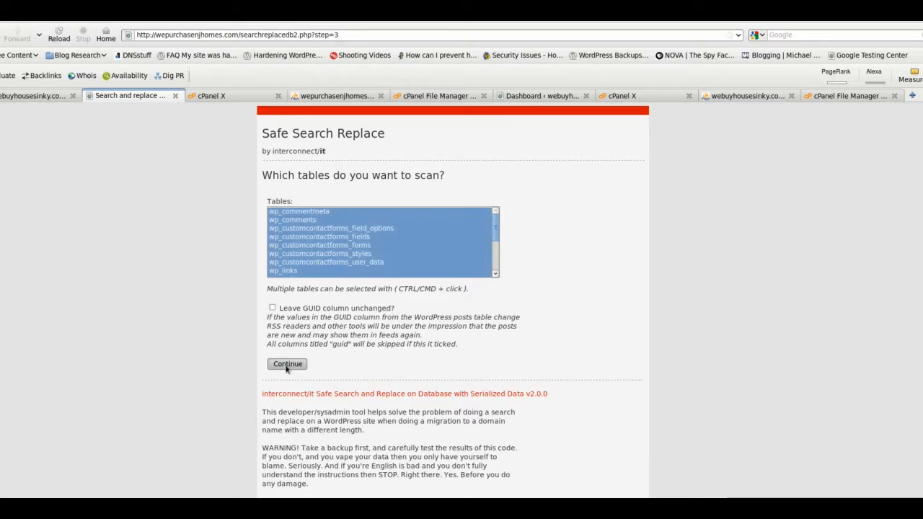
left_click(287, 363)
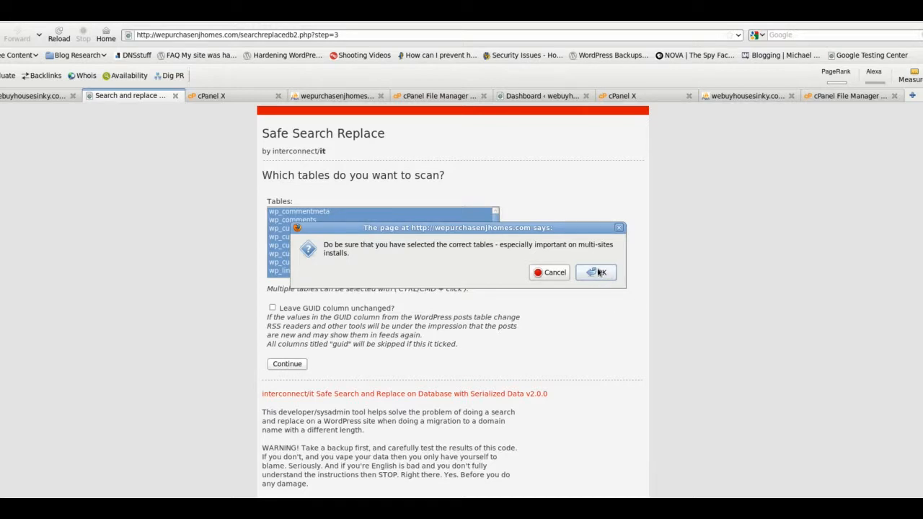
left_click(596, 272)
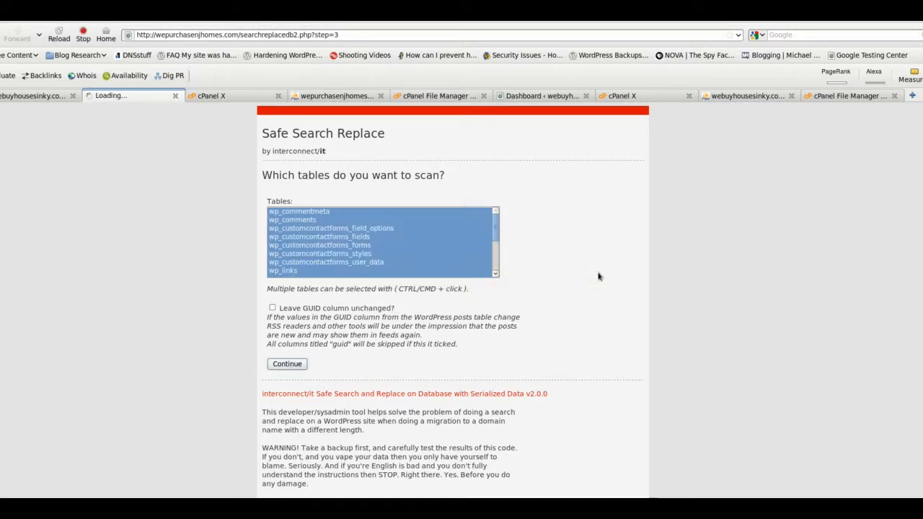
mouse_move(617, 277)
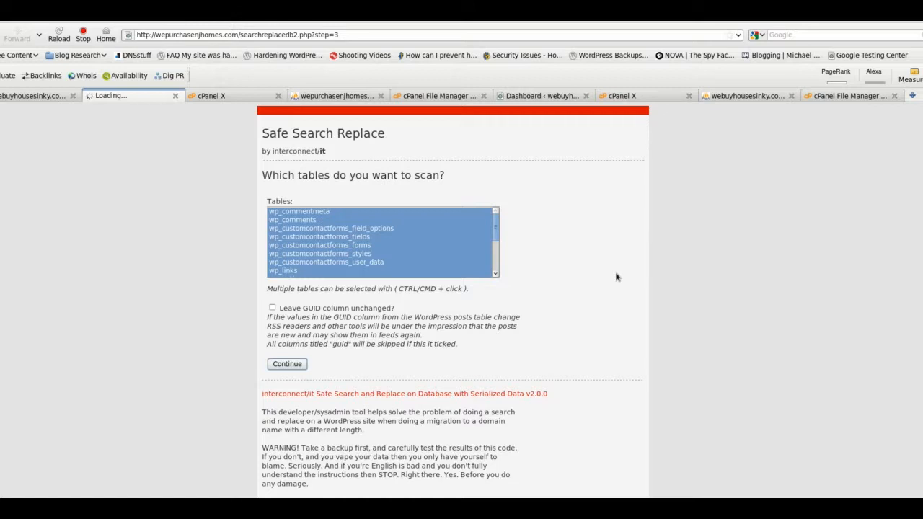
mouse_move(591, 211)
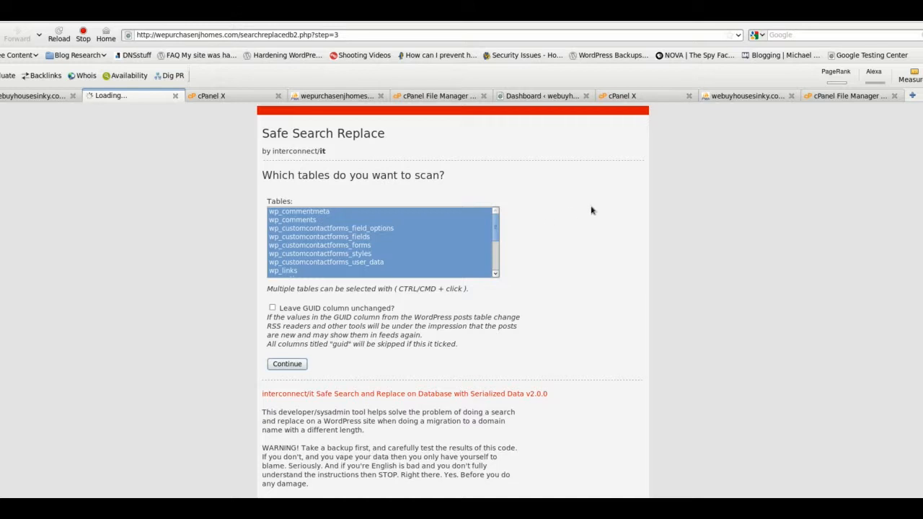
left_click(287, 364)
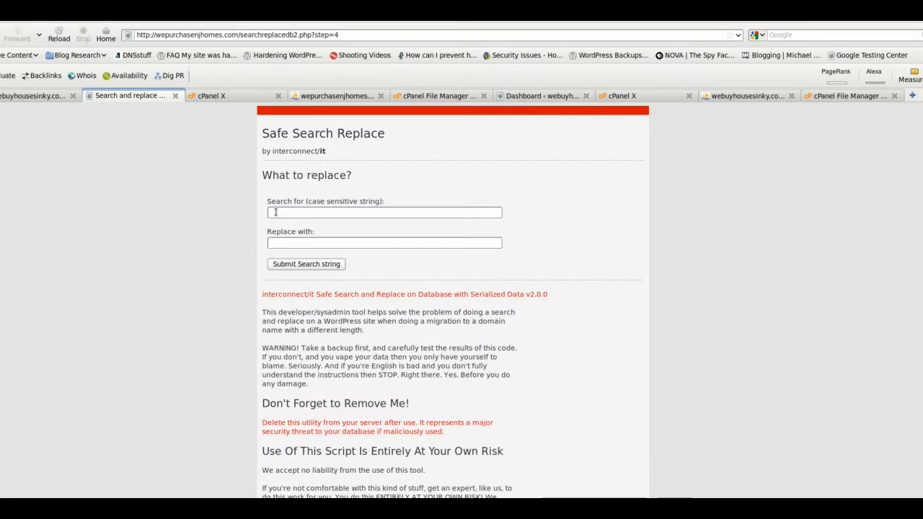
mouse_move(283, 233)
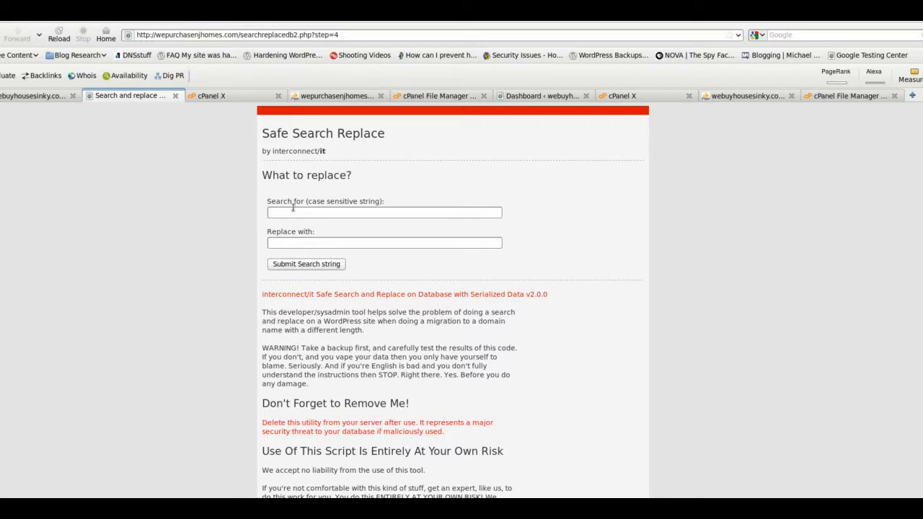
Enter webuyhousesinky.com as the search string
type("w")
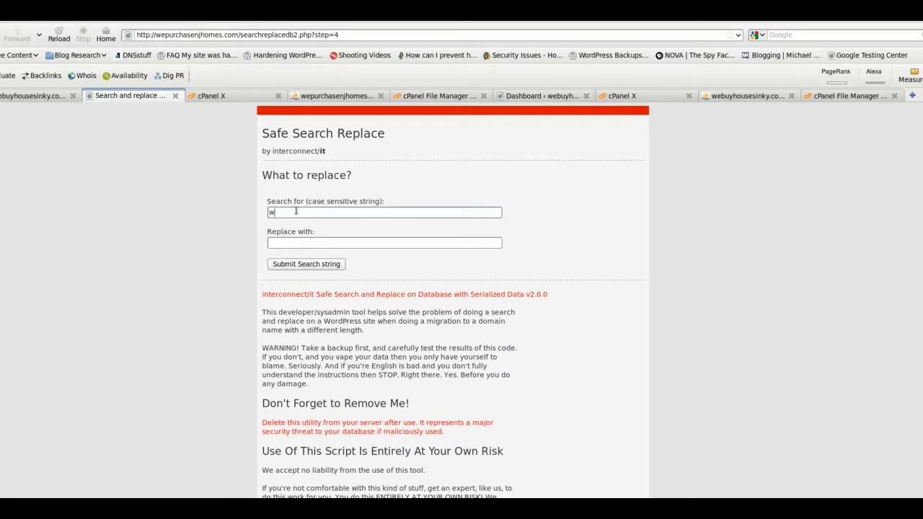
type("ebuy")
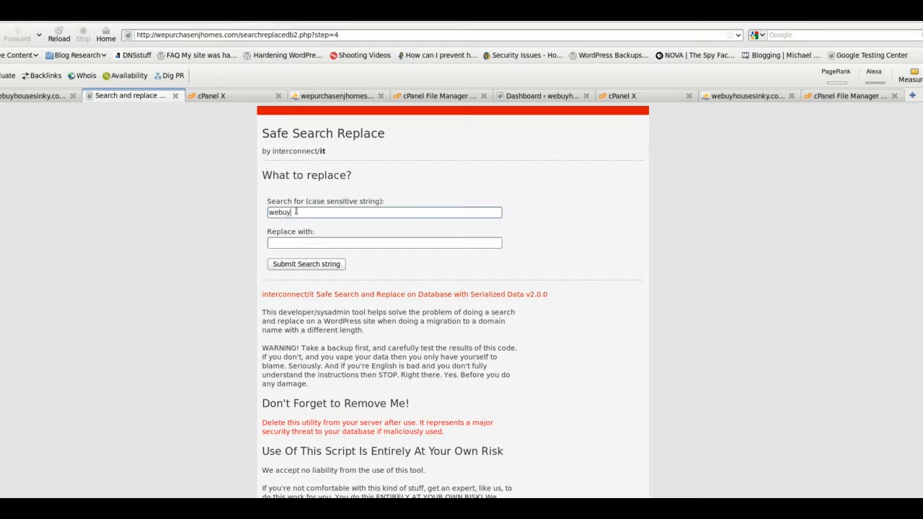
type("housesky")
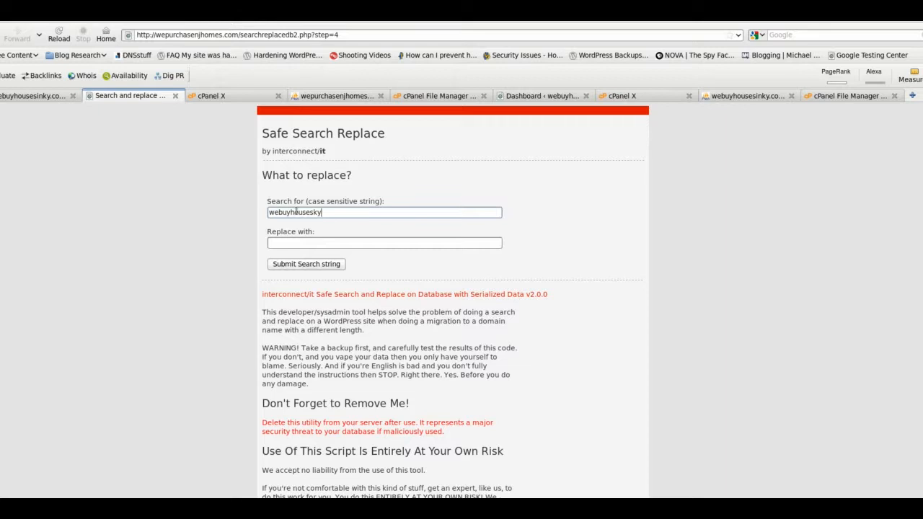
type("u")
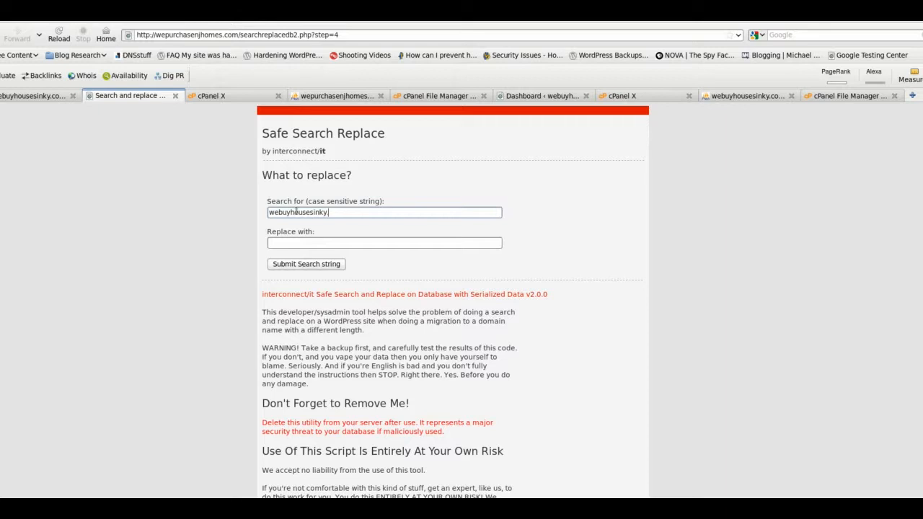
type(".com")
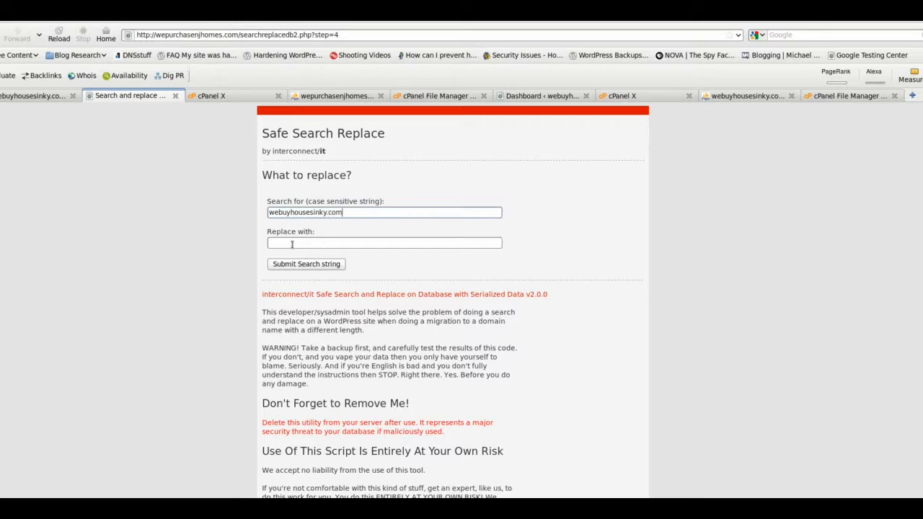
Enter wepurchasenjhomes.com as the replacement domain
left_click(384, 242)
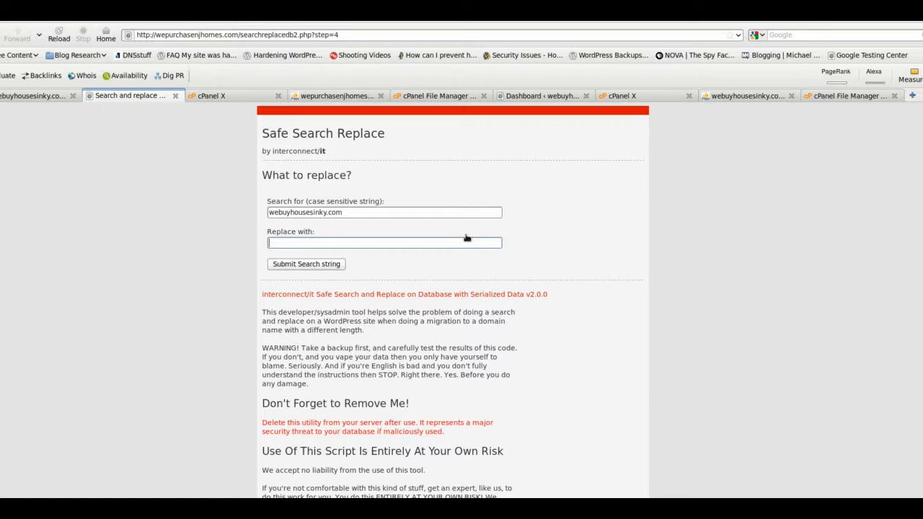
type("wepurchase")
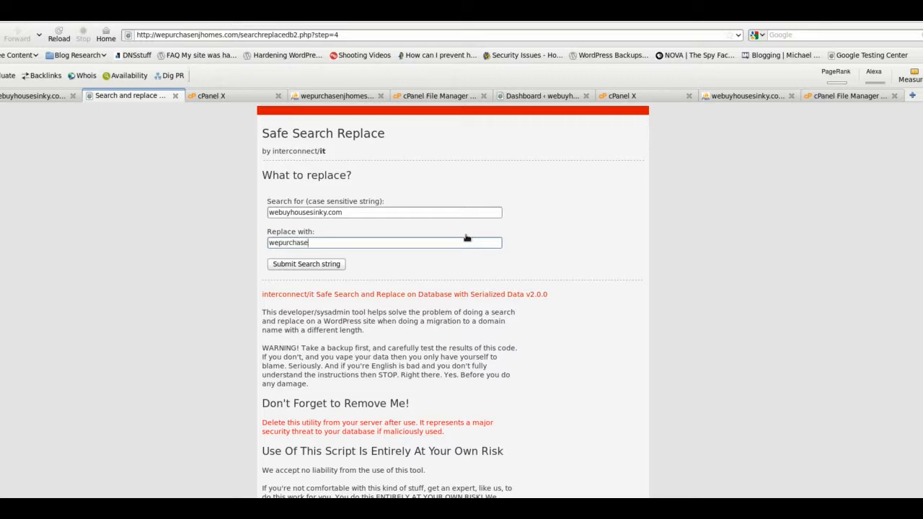
type("nj")
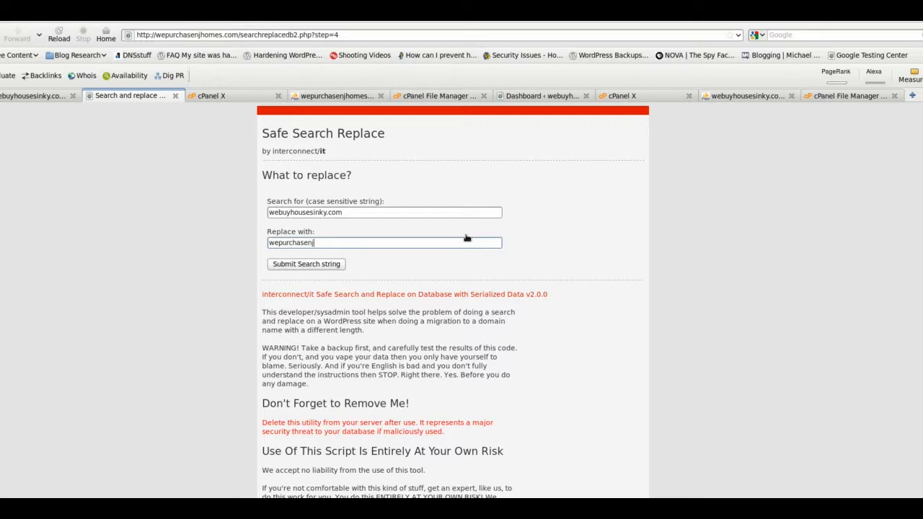
type("o,")
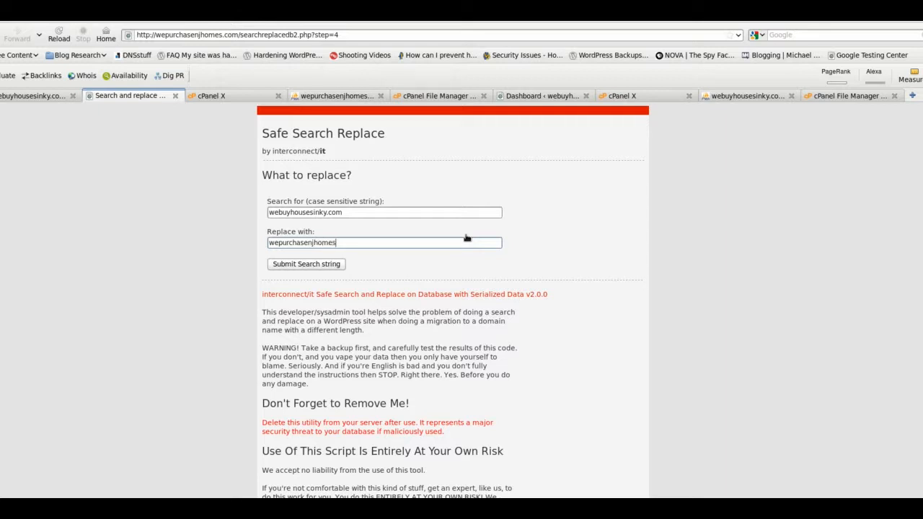
type(".com")
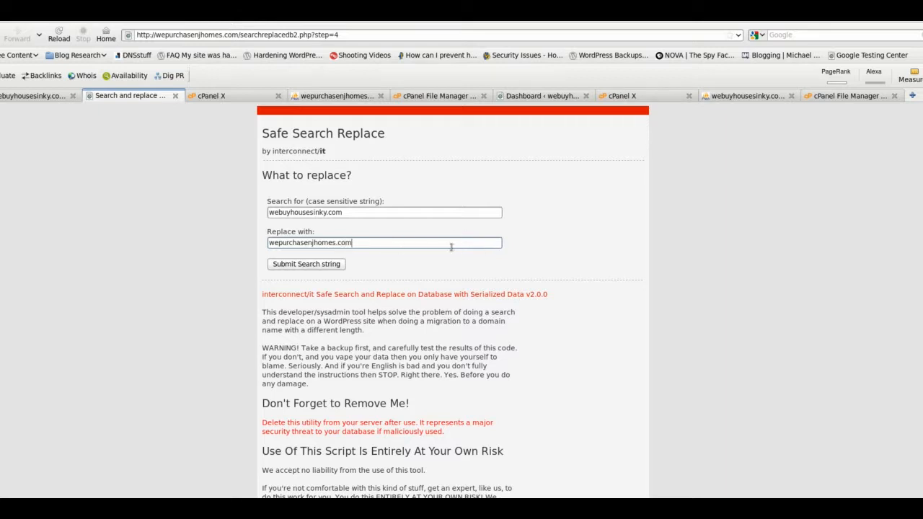
mouse_move(518, 178)
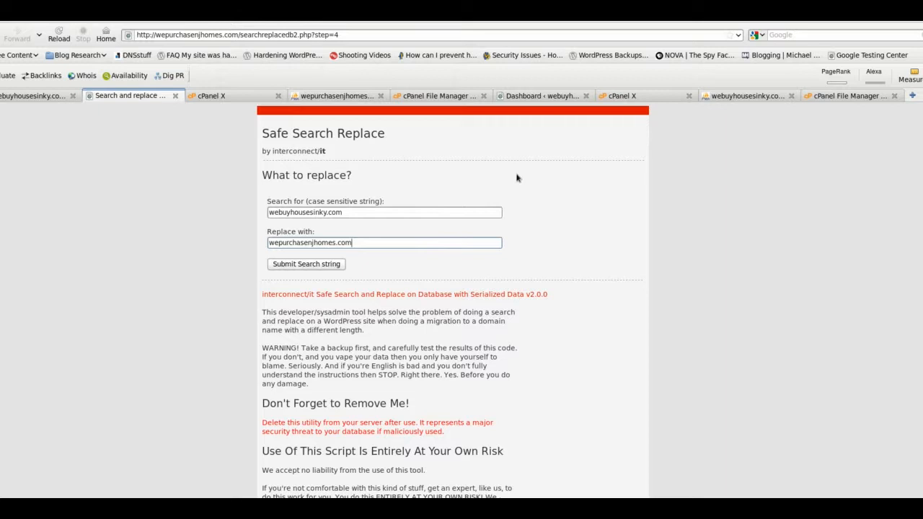
left_click(543, 96)
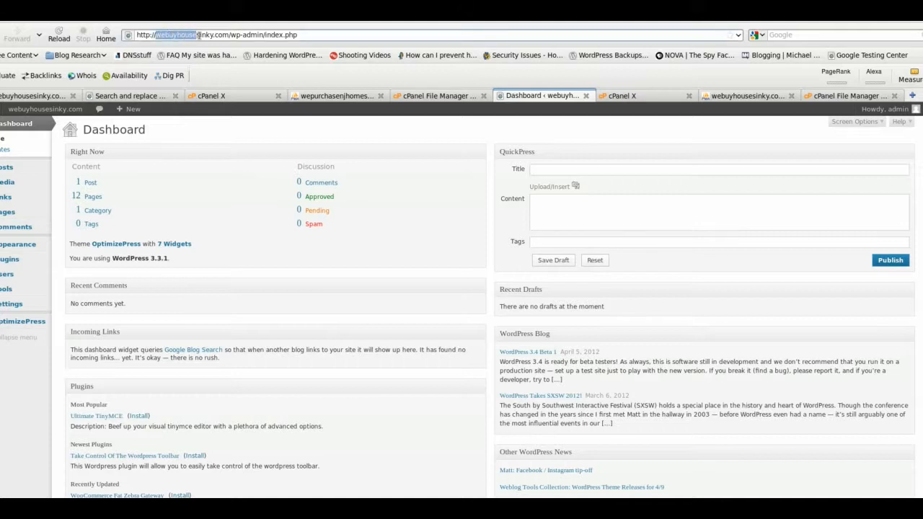
Copy wepurchasenjhomes.com from the address bar and paste it into 'Replace with'
right_click(209, 35)
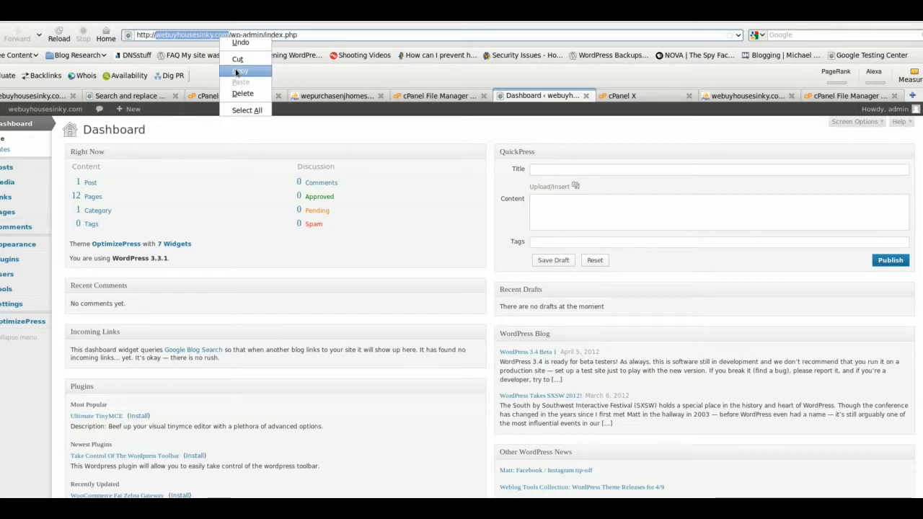
left_click(241, 70)
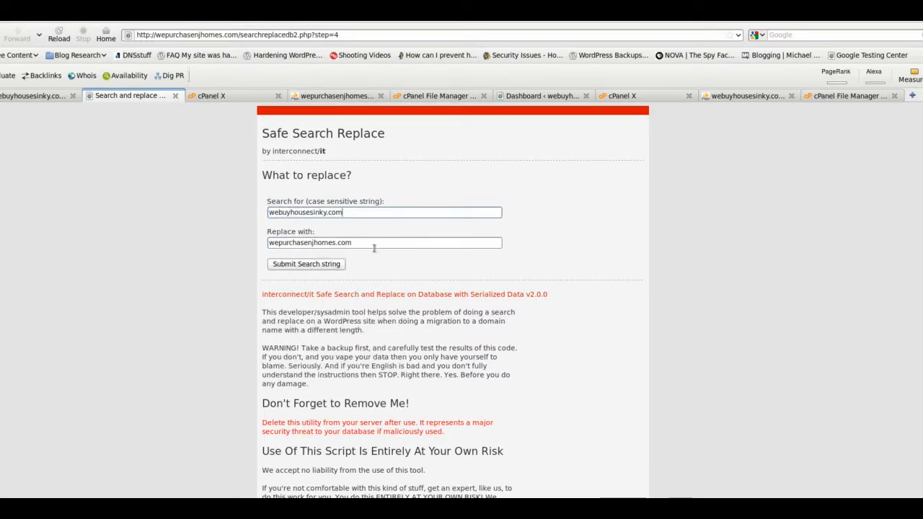
mouse_move(422, 194)
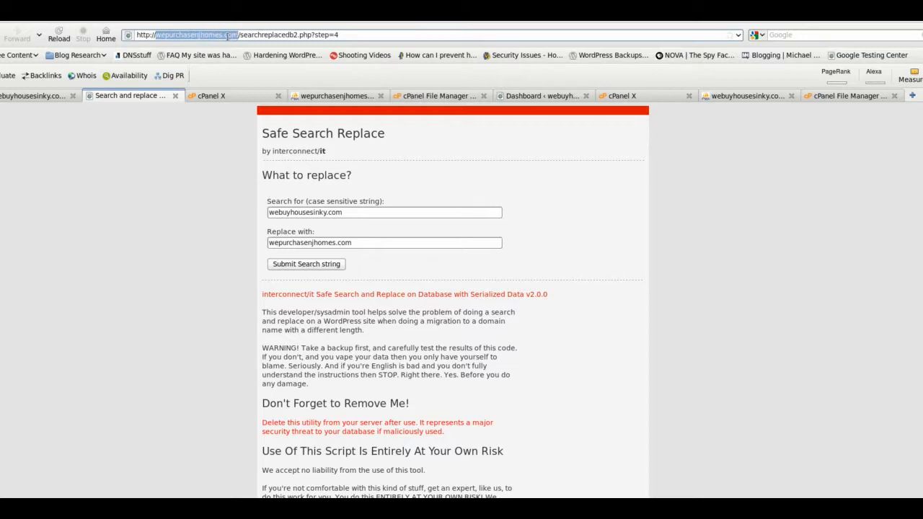
right_click(191, 35)
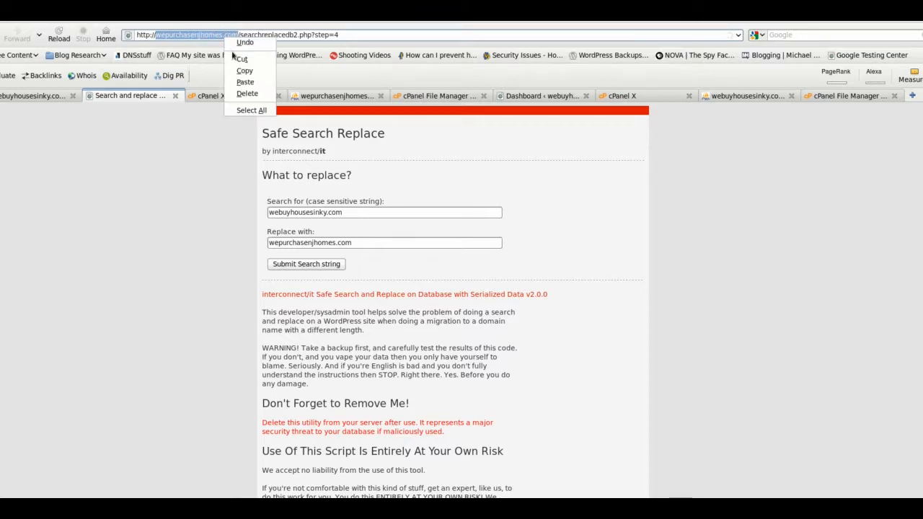
left_click(318, 230)
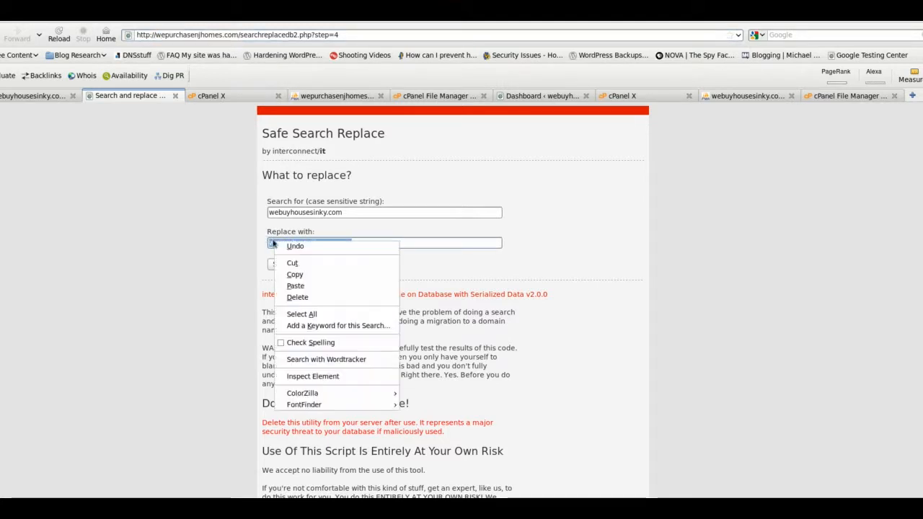
mouse_move(295, 286)
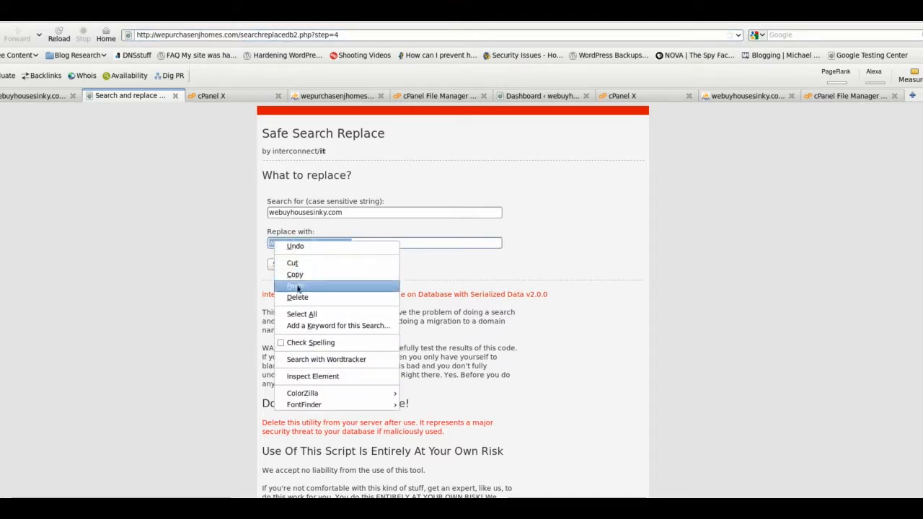
left_click(295, 287)
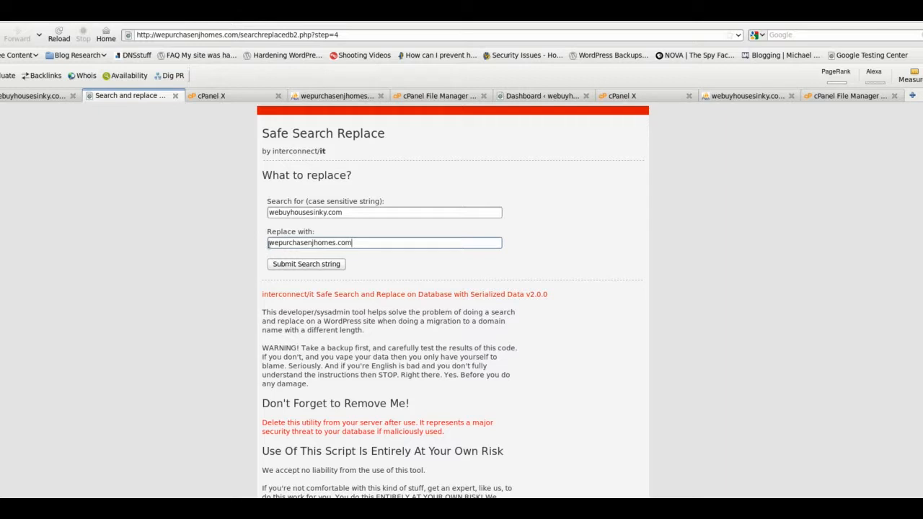
mouse_move(256, 244)
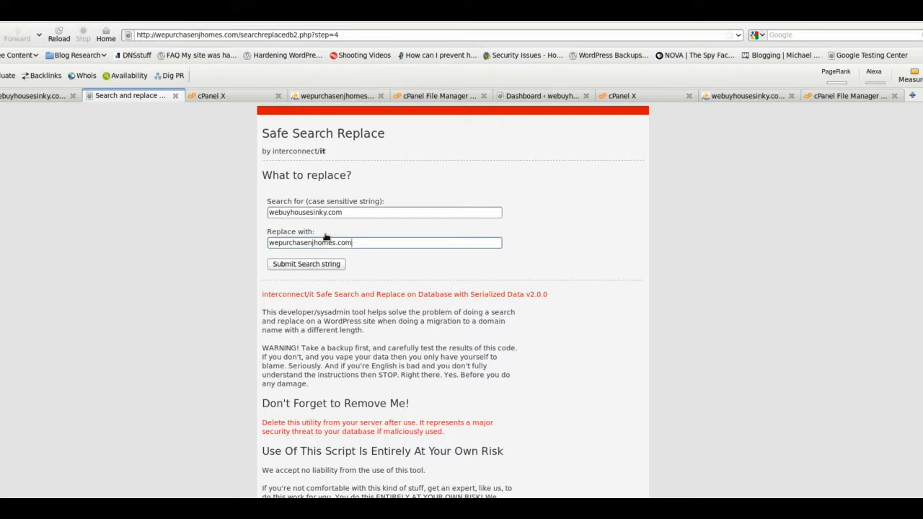
mouse_move(160, 157)
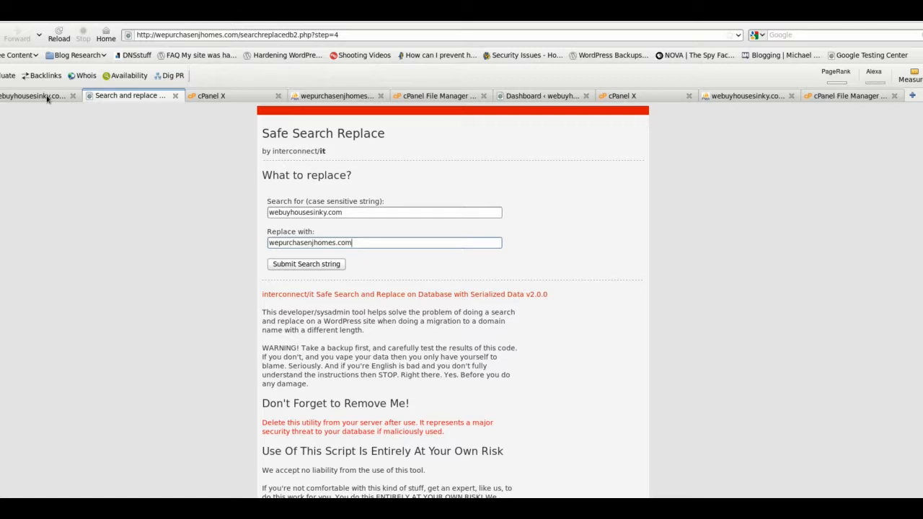
mouse_move(97, 173)
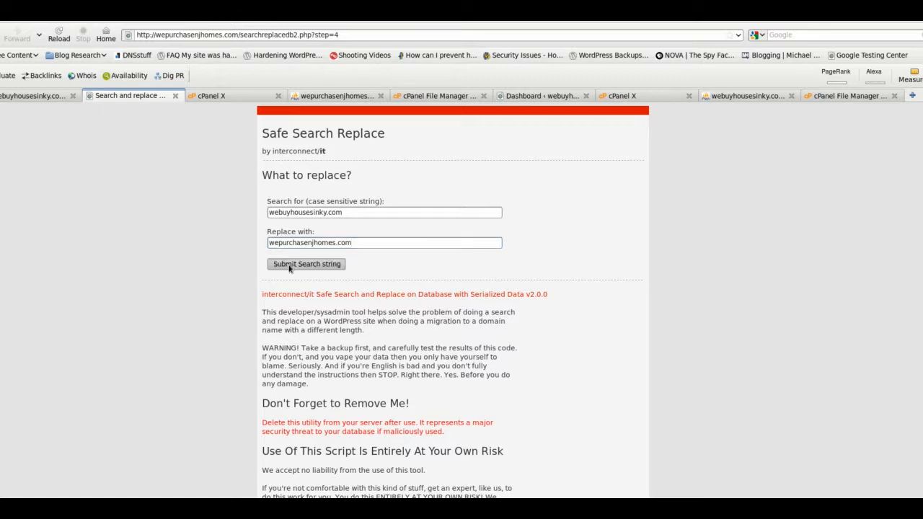
Submit the search string, changing 176 cells across 16 tables
left_click(306, 263)
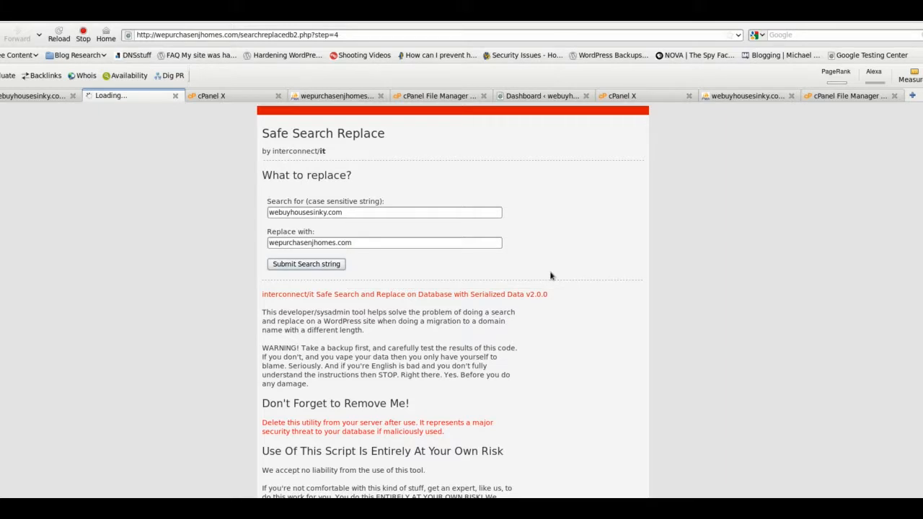
left_click(305, 263)
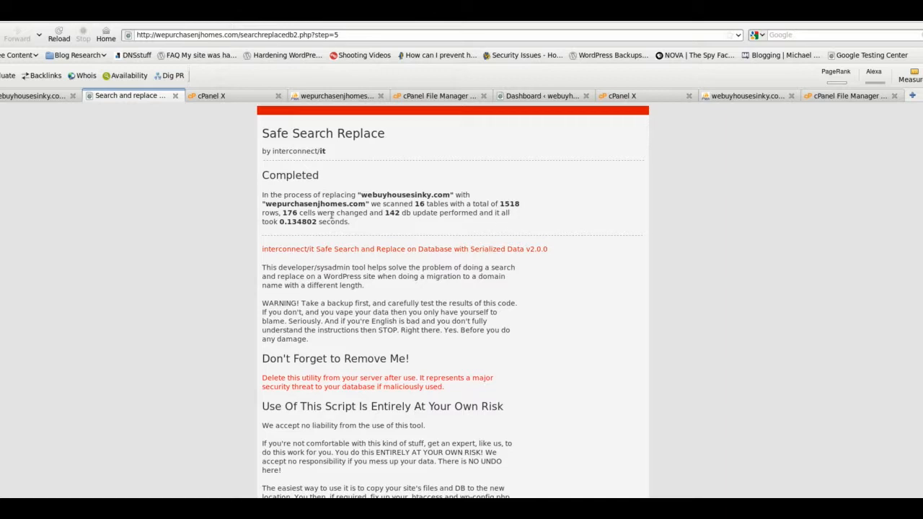
mouse_move(200, 226)
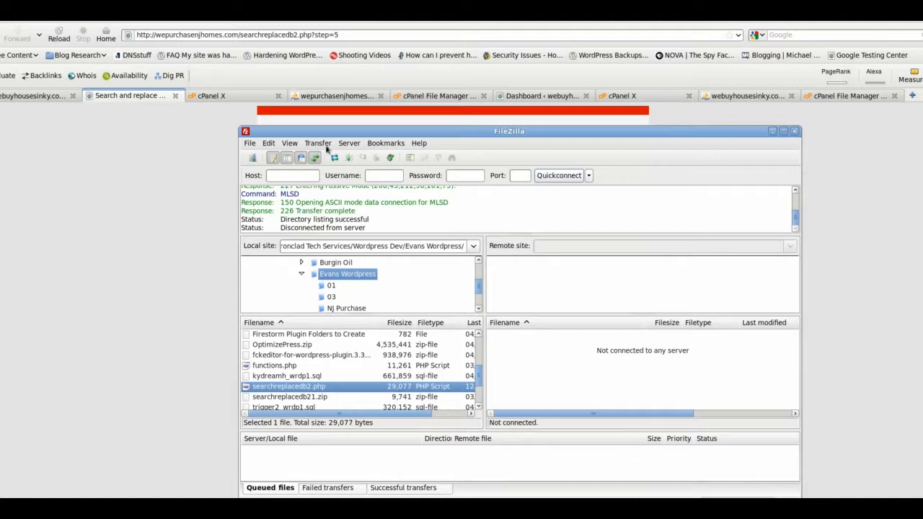
Switch back to Firefox to load the wepurchasenjhomes.com home page
left_click(249, 143)
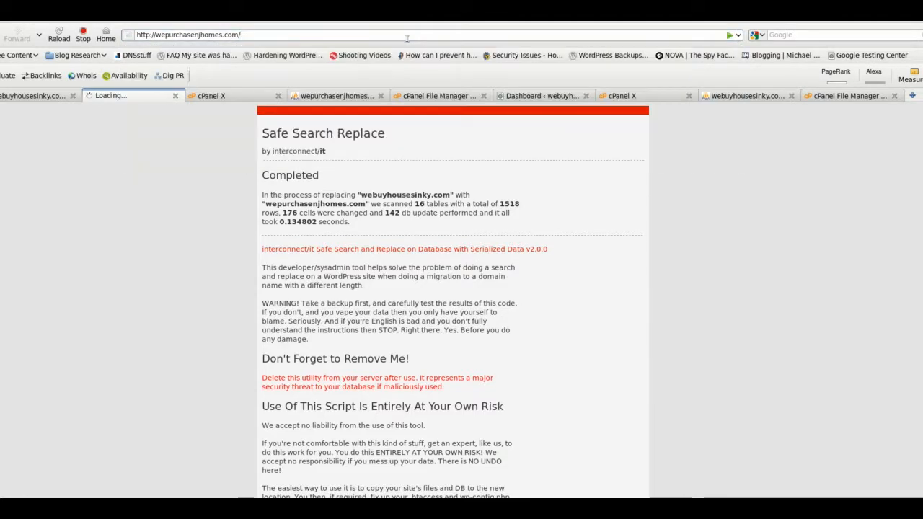
mouse_move(386, 74)
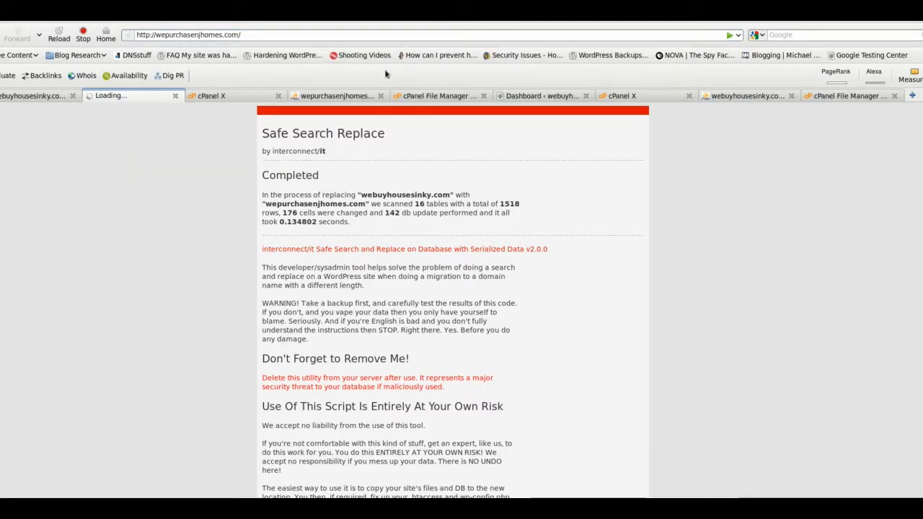
mouse_move(133, 223)
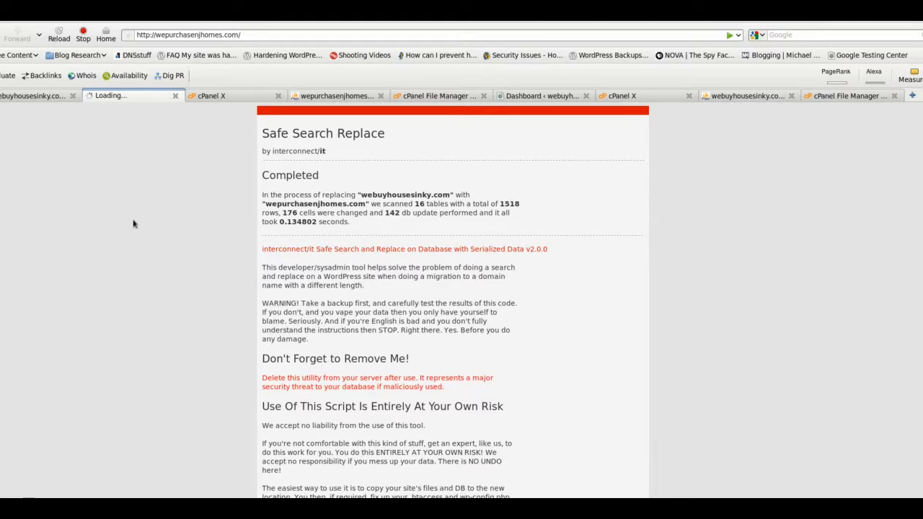
mouse_move(147, 285)
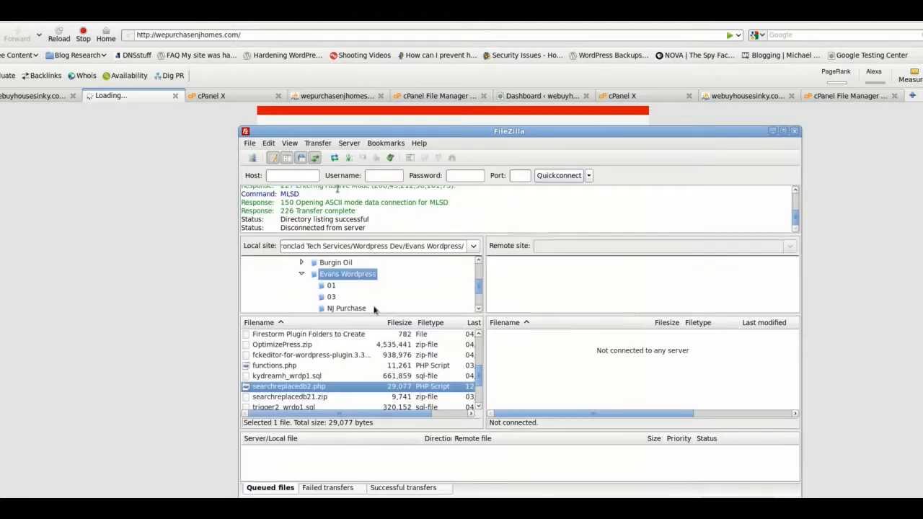
Connect to the saved WepurchaseNJhomes site through FileZilla's Site Manager
left_click(249, 143)
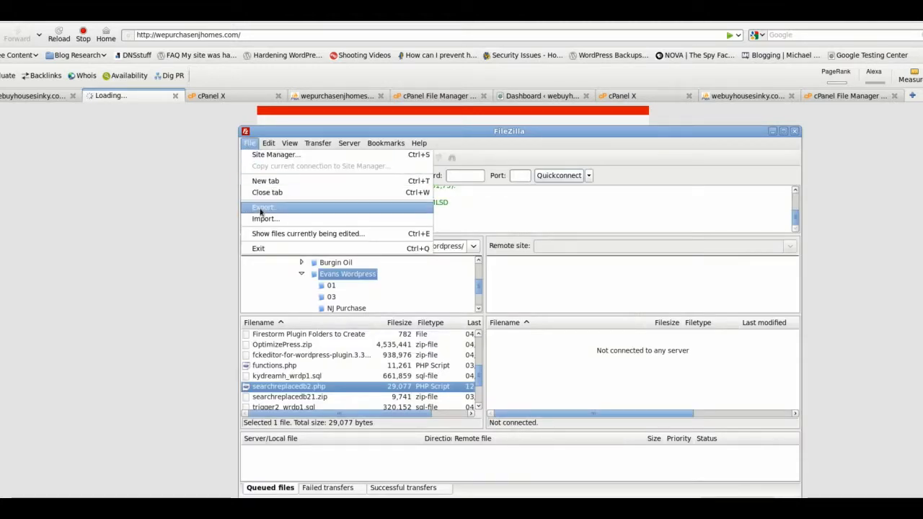
mouse_move(274, 154)
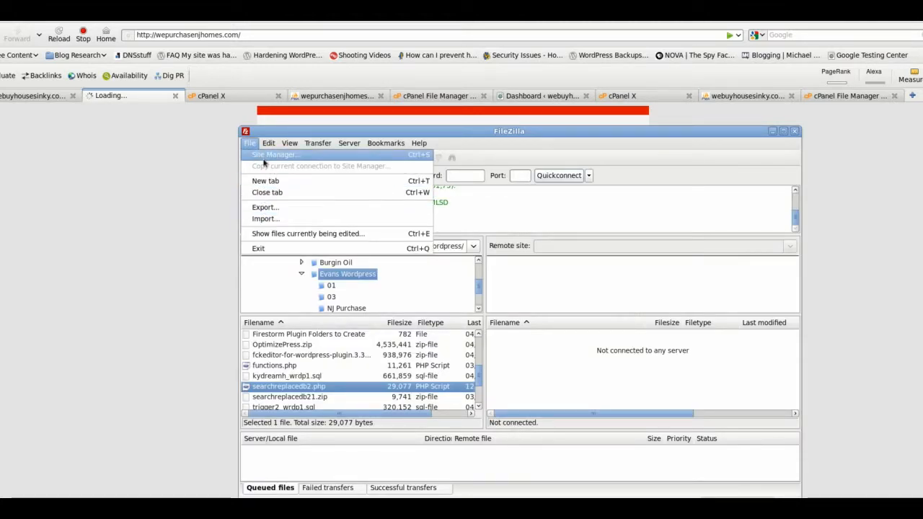
left_click(274, 155)
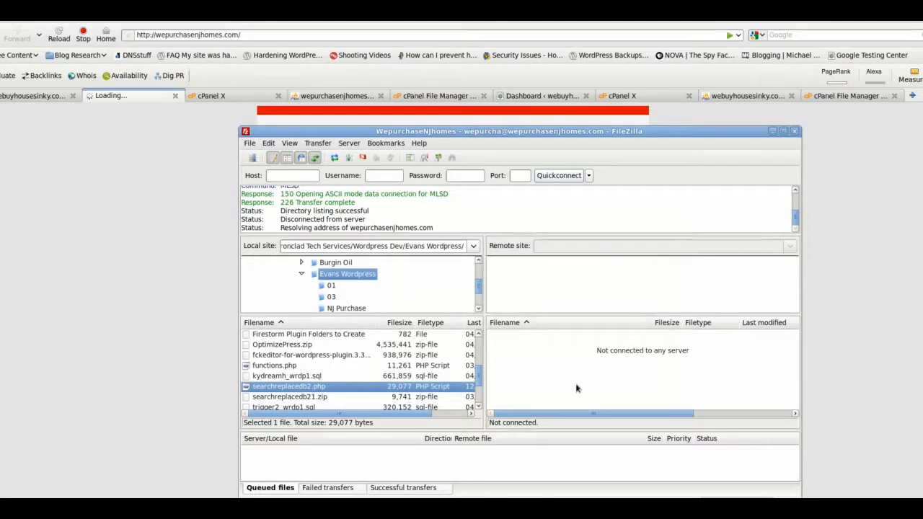
mouse_move(619, 374)
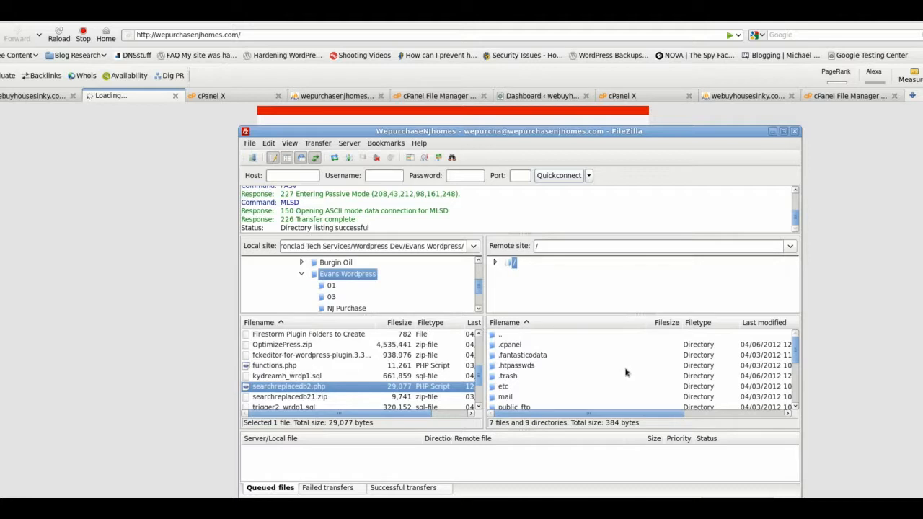
scroll("down", 3)
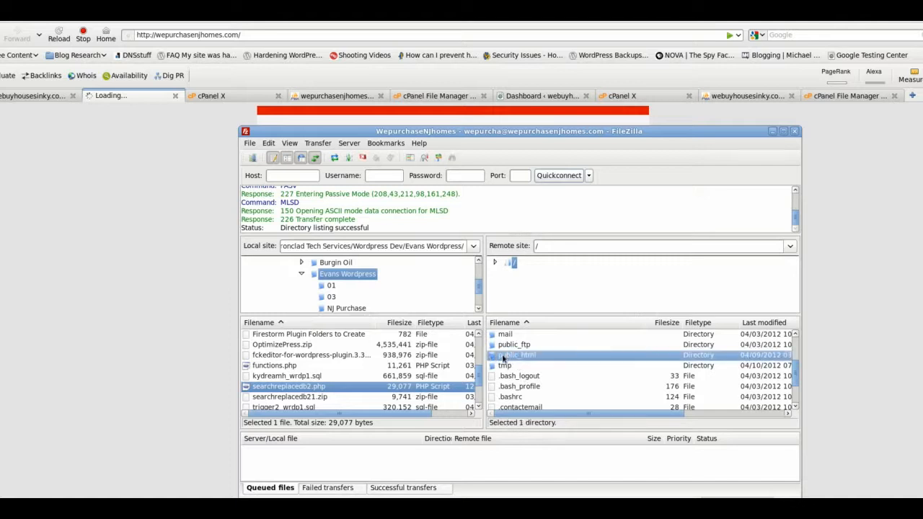
Open public_html and delete searchreplacedb2.php, confirming the deletion
double_click(516, 354)
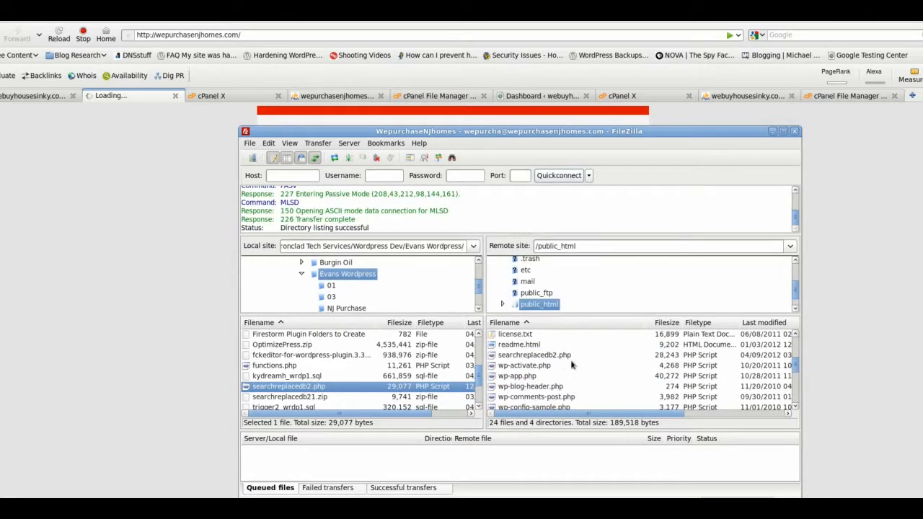
scroll("down", 3)
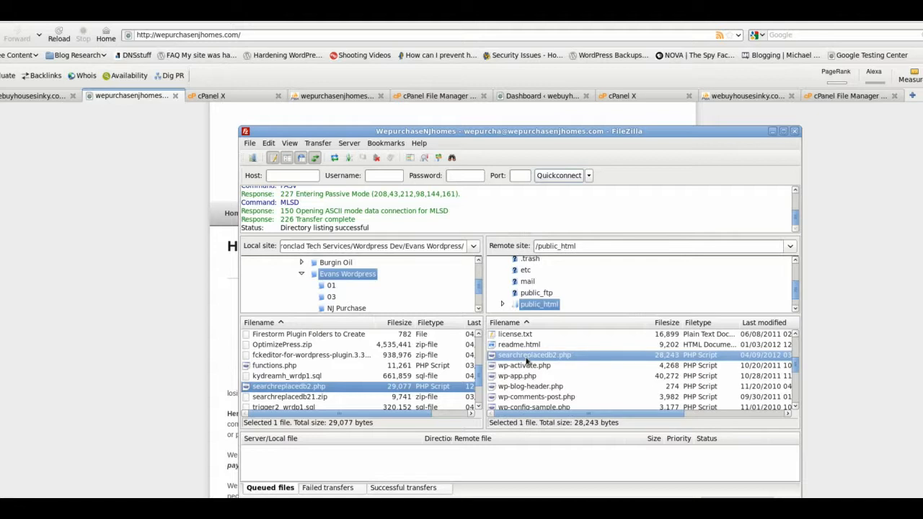
right_click(533, 355)
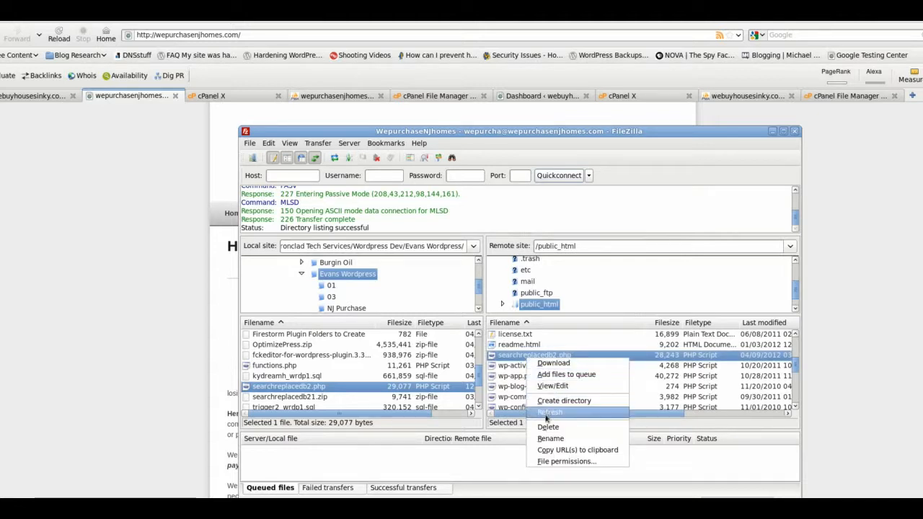
left_click(548, 426)
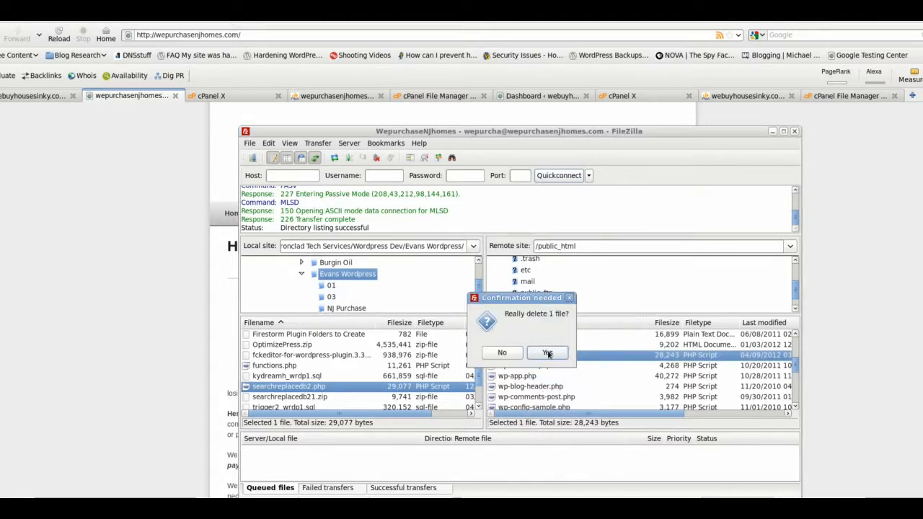
left_click(546, 353)
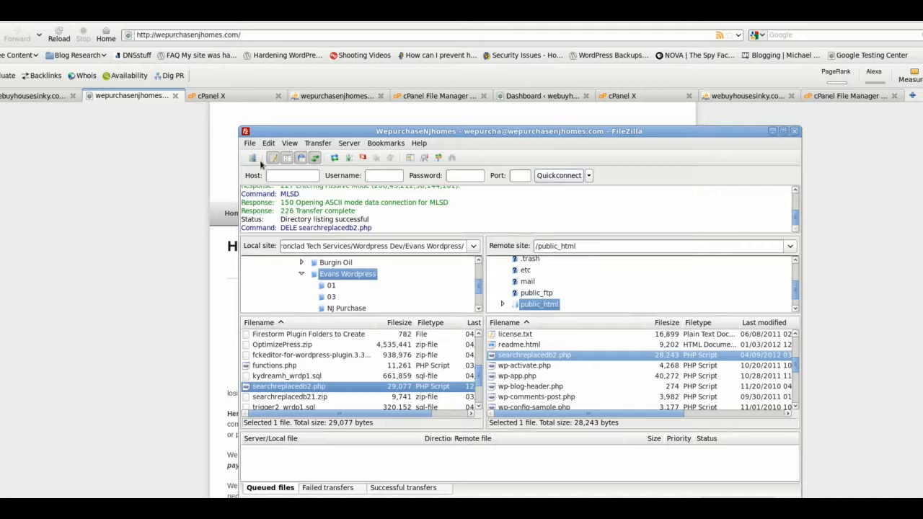
mouse_move(567, 138)
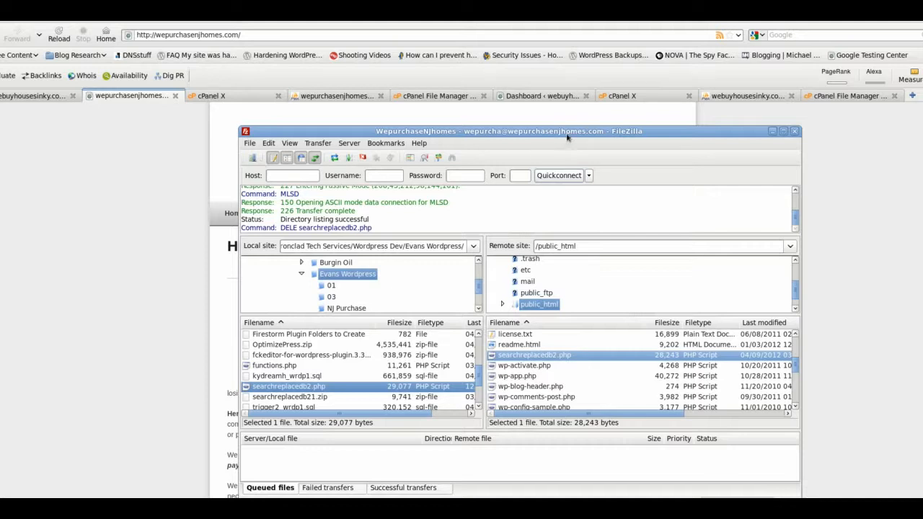